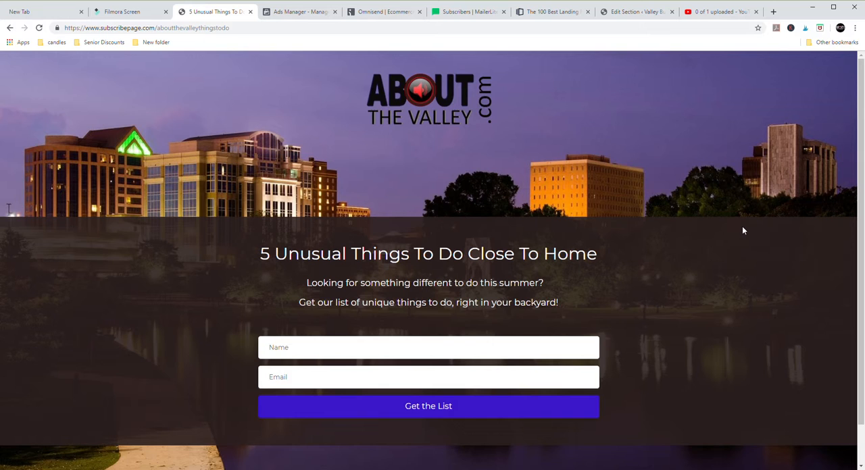
{"action": "mouse_move", "coordinate": [515, 190]}
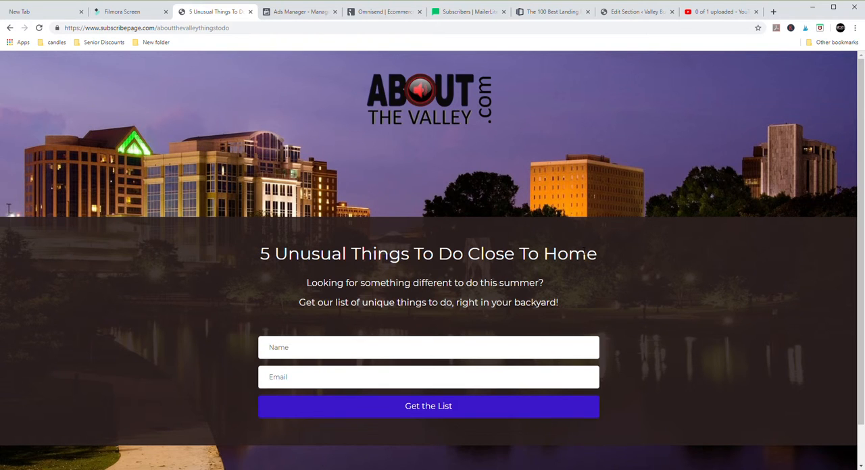
{"action": "mouse_move", "coordinate": [257, 294]}
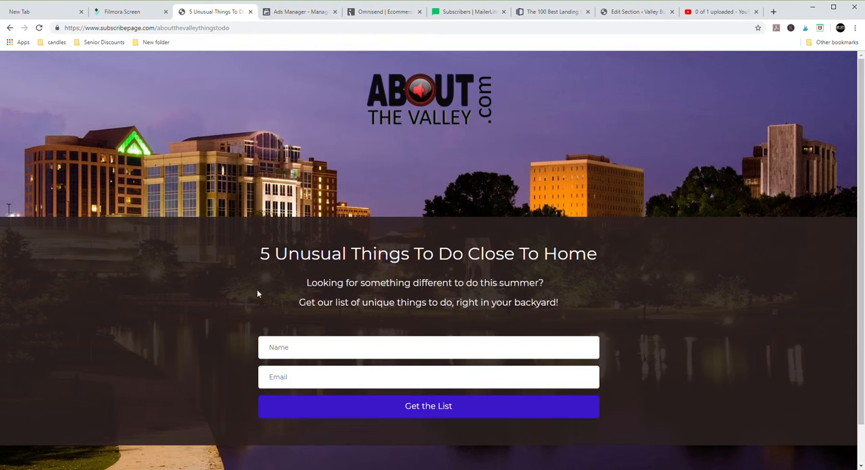
{"action": "mouse_move", "coordinate": [502, 368]}
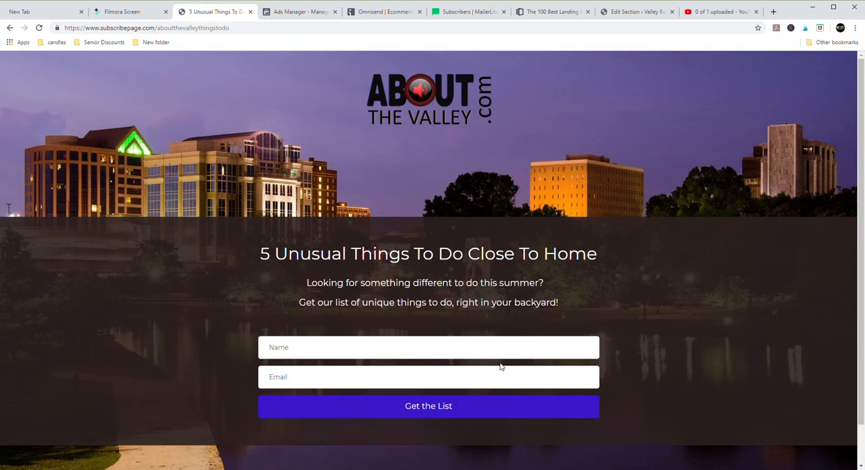
{"action": "mouse_move", "coordinate": [438, 111]}
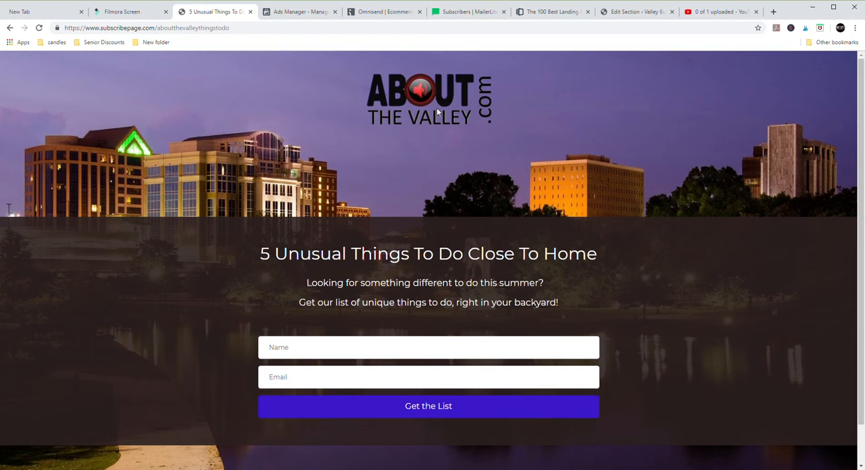
{"action": "mouse_move", "coordinate": [435, 102]}
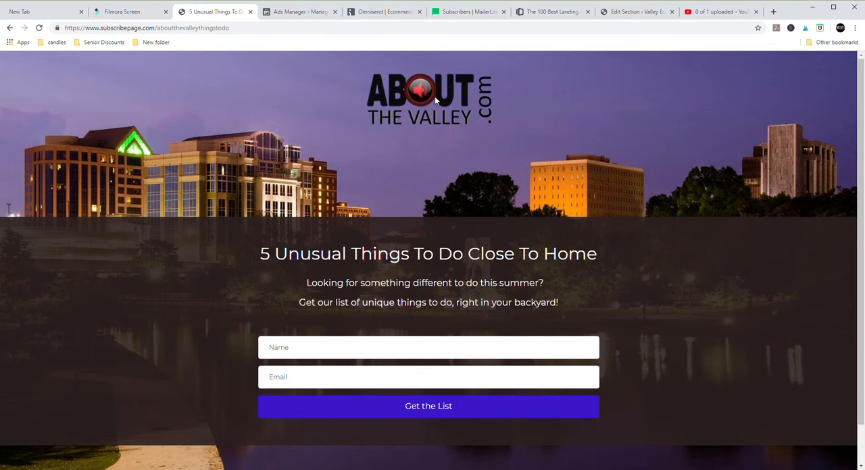
{"action": "mouse_move", "coordinate": [501, 271]}
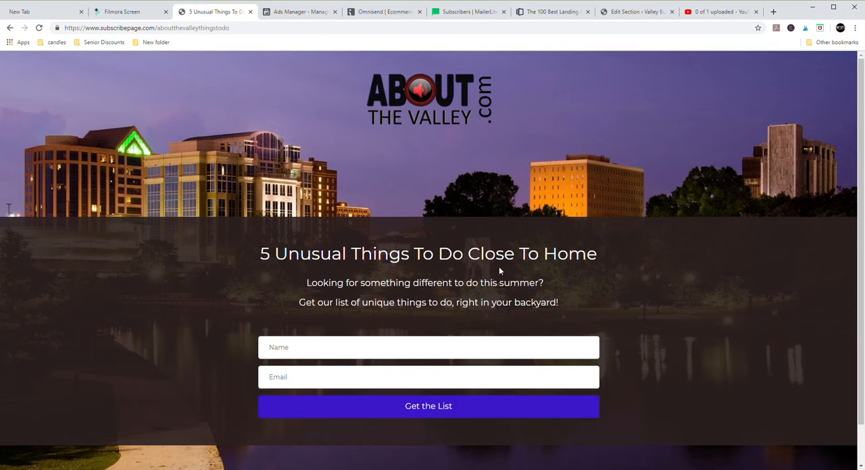
{"action": "mouse_move", "coordinate": [506, 269]}
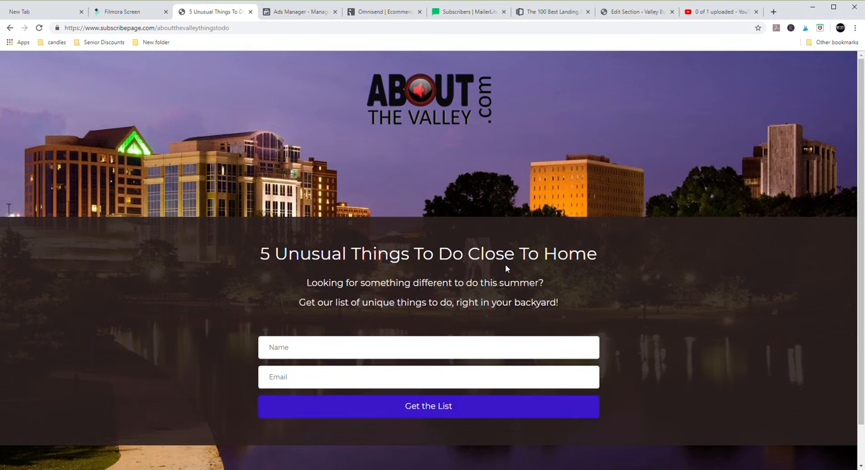
{"action": "mouse_move", "coordinate": [508, 300]}
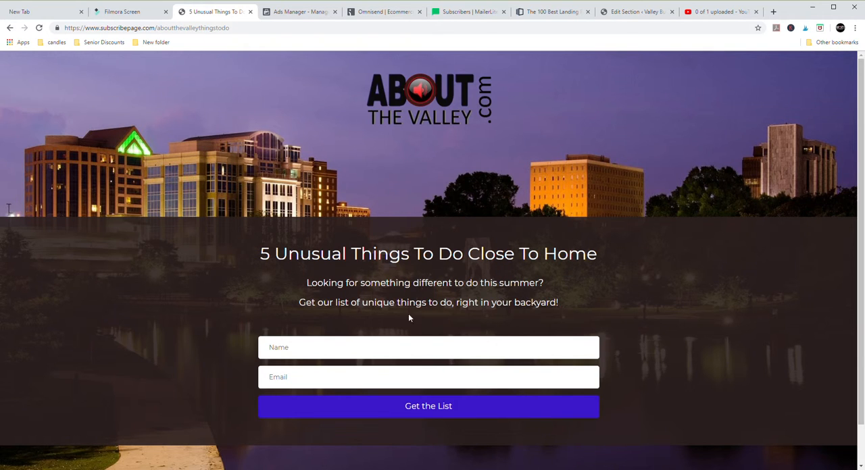
{"action": "mouse_move", "coordinate": [546, 313]}
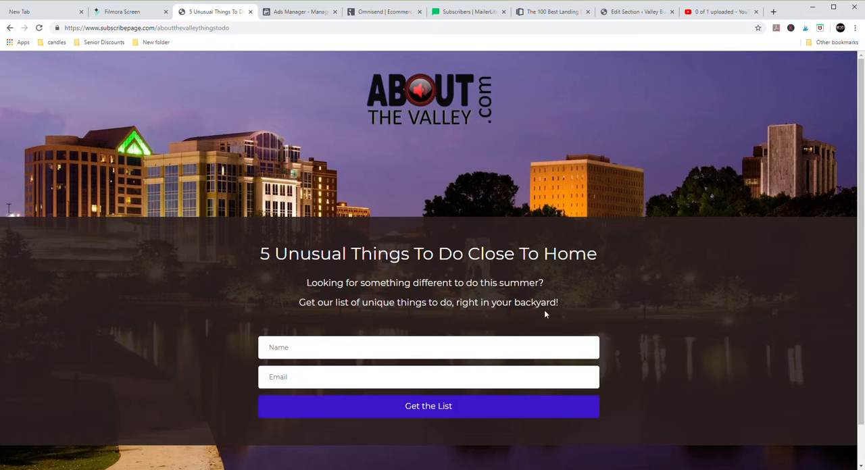
{"action": "mouse_move", "coordinate": [588, 281]}
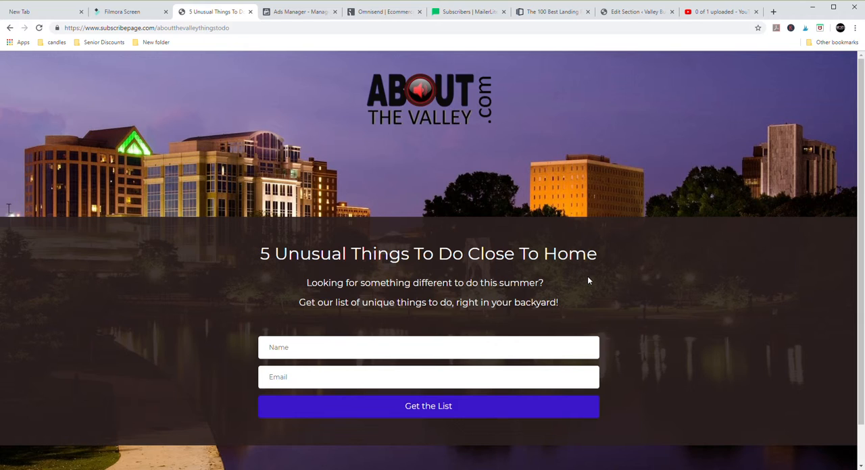
{"action": "mouse_move", "coordinate": [555, 319]}
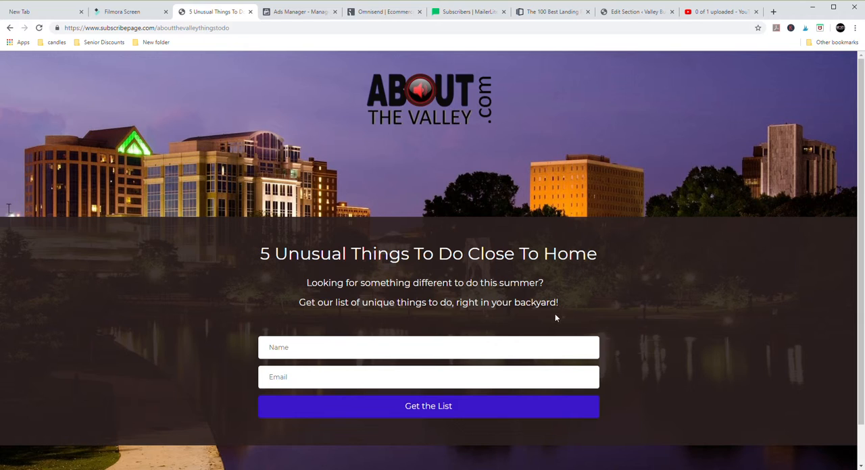
{"action": "mouse_move", "coordinate": [527, 353]}
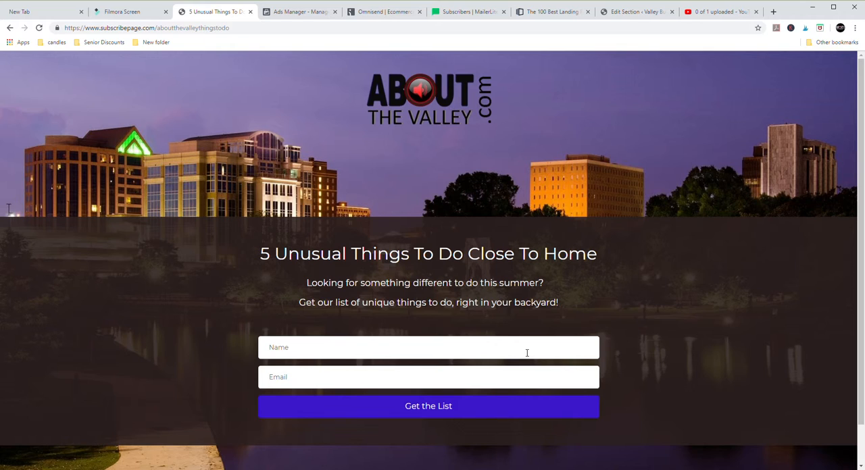
{"action": "mouse_move", "coordinate": [646, 273]}
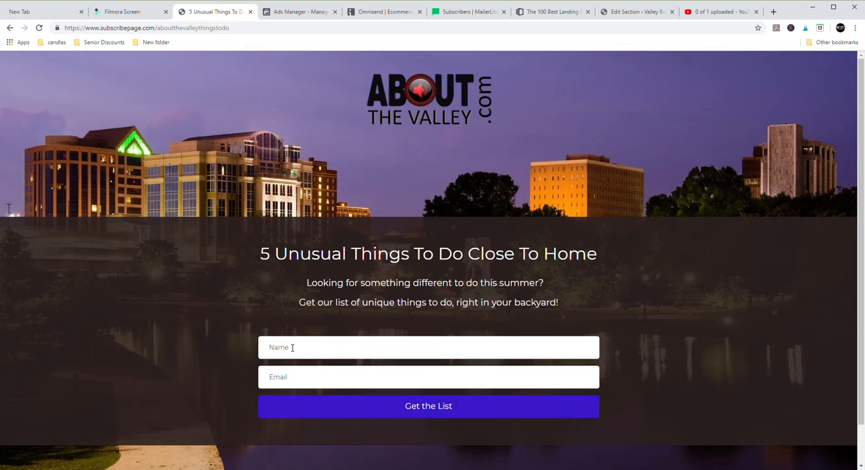
{"action": "mouse_move", "coordinate": [289, 328]}
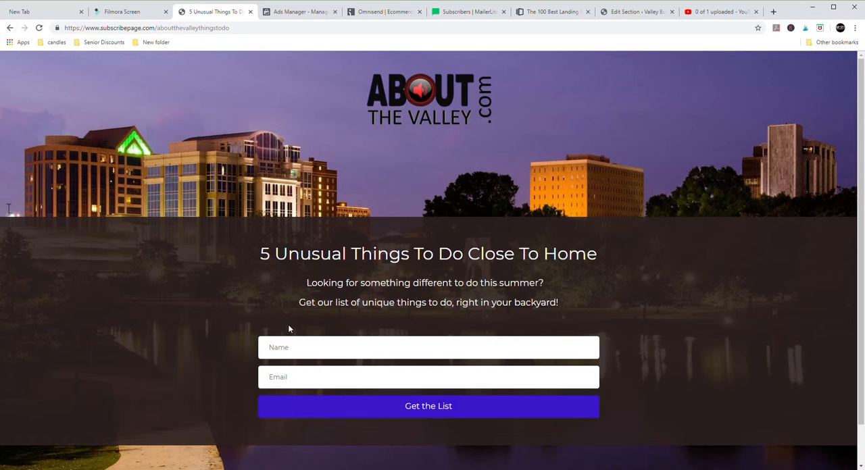
{"action": "mouse_move", "coordinate": [329, 350]}
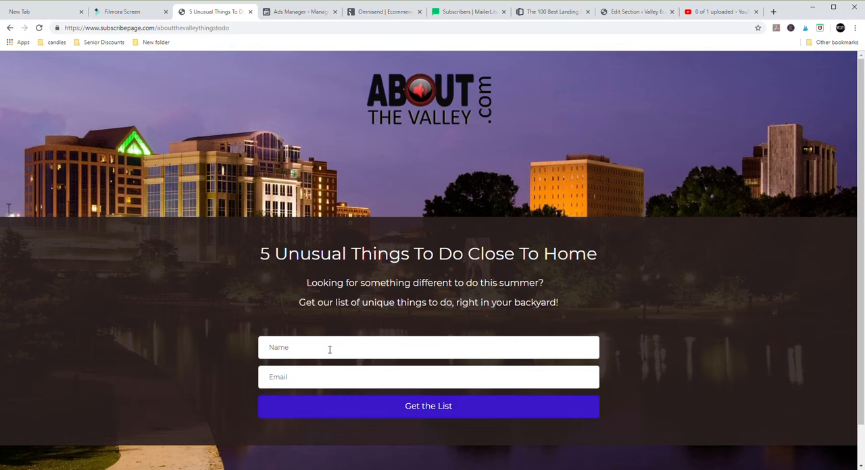
{"action": "mouse_move", "coordinate": [318, 351]}
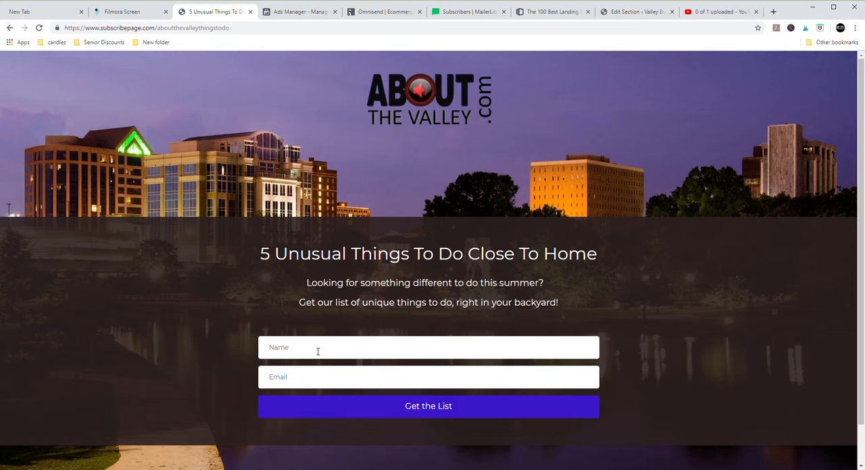
{"action": "mouse_move", "coordinate": [329, 351]}
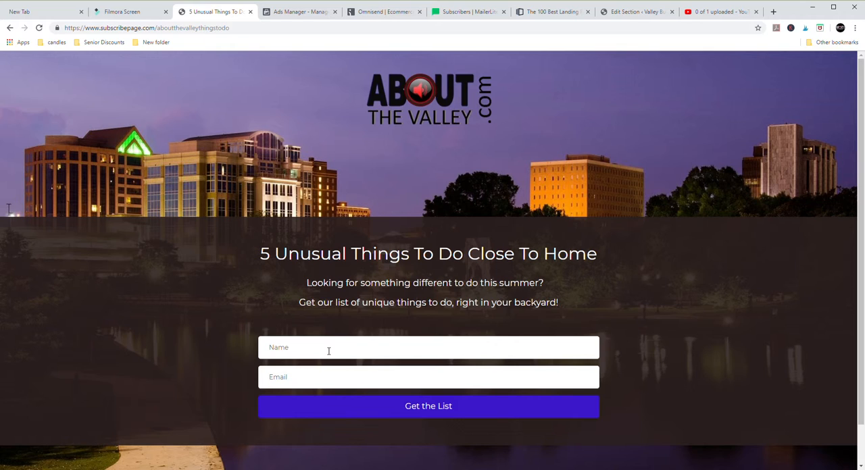
{"action": "mouse_move", "coordinate": [428, 405]}
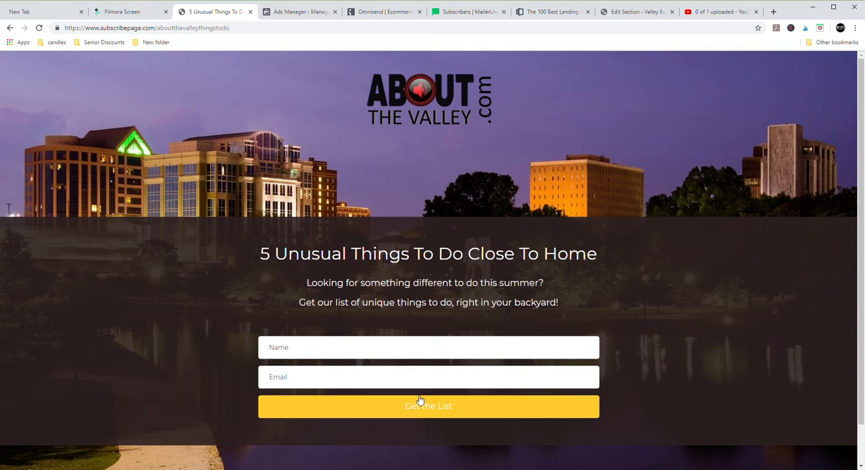
{"action": "mouse_move", "coordinate": [436, 408]}
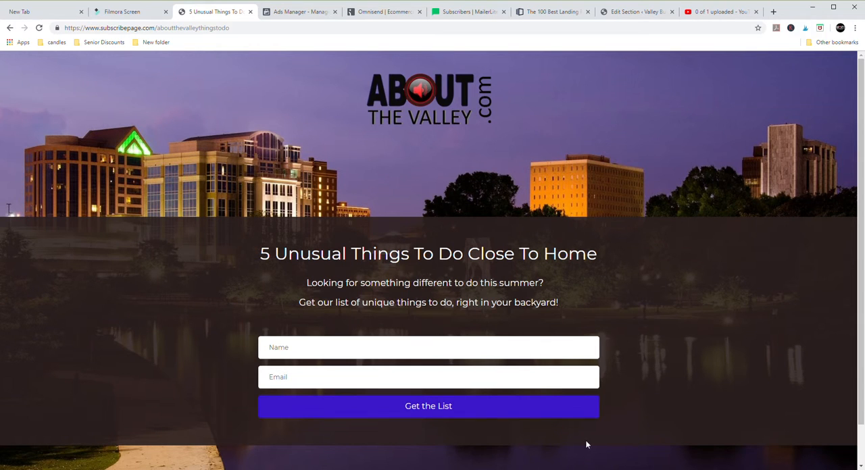
{"action": "mouse_move", "coordinate": [519, 430]}
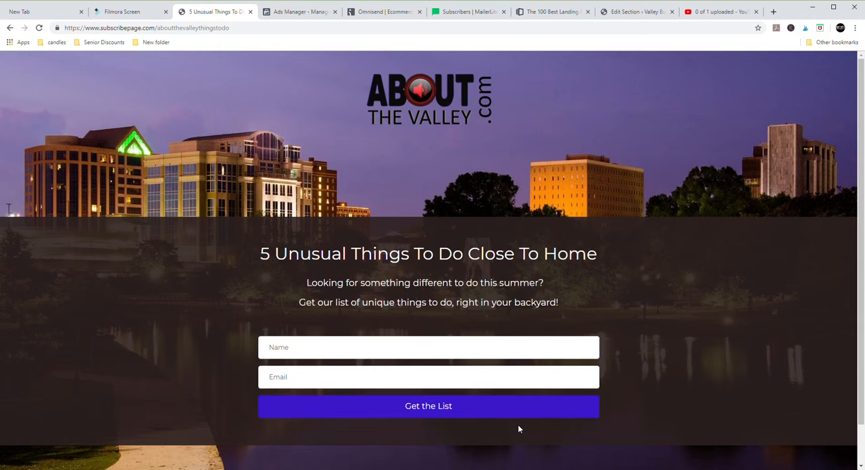
{"action": "mouse_move", "coordinate": [467, 435]}
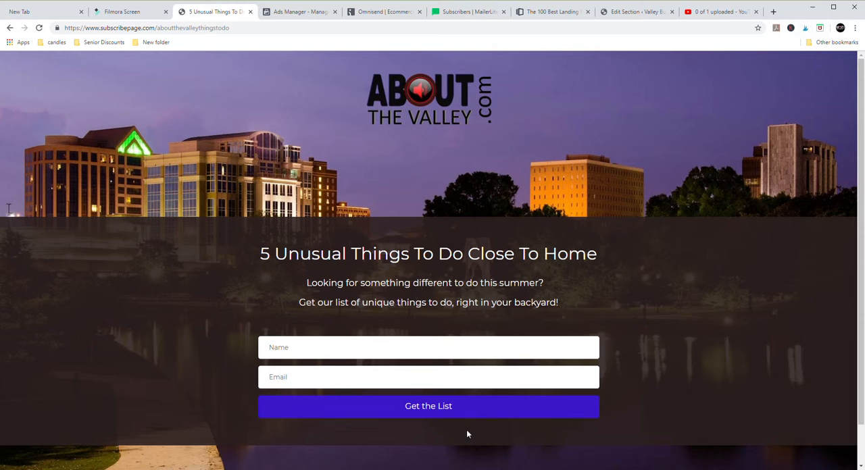
{"action": "mouse_move", "coordinate": [441, 405]}
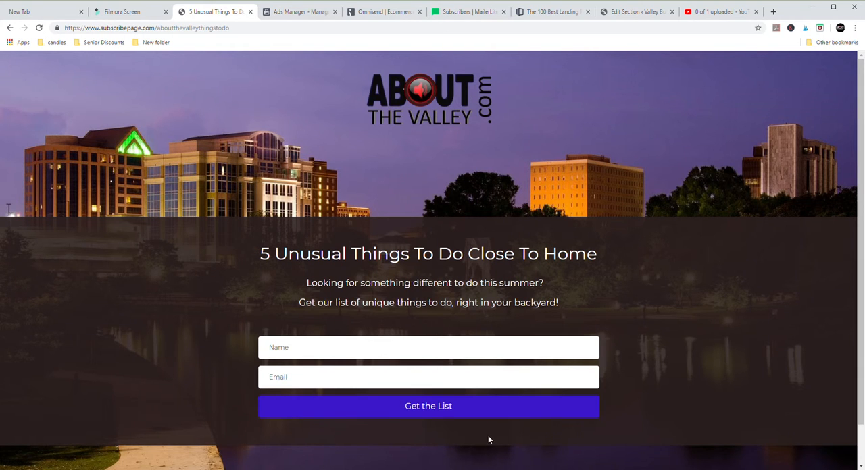
{"action": "mouse_move", "coordinate": [479, 435]}
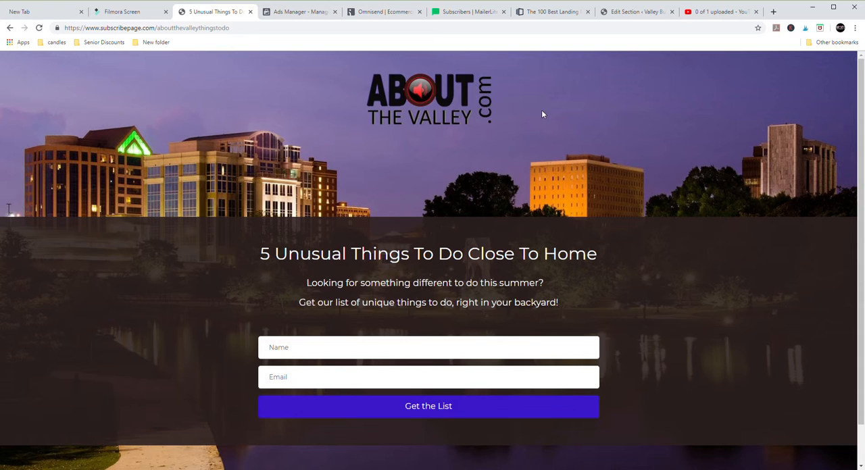
{"action": "mouse_move", "coordinate": [719, 335]}
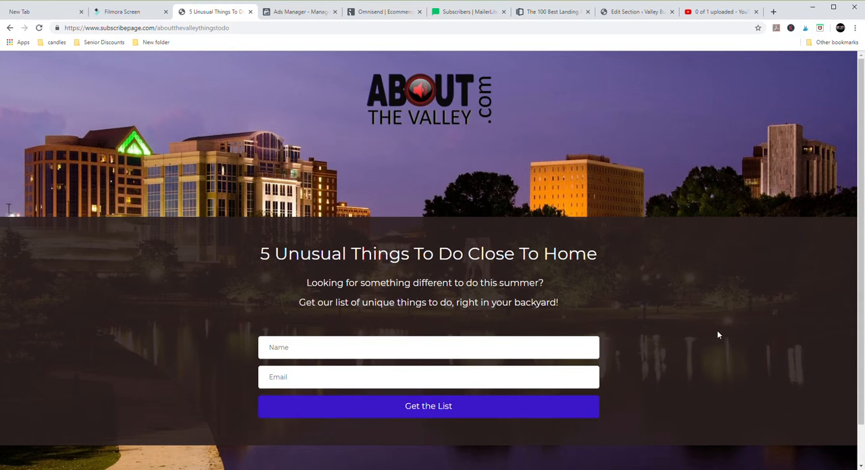
{"action": "mouse_move", "coordinate": [589, 215]}
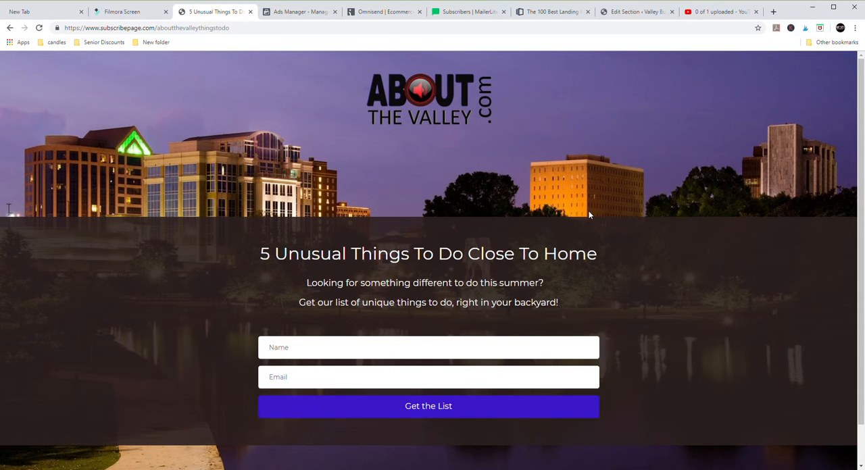
{"action": "mouse_move", "coordinate": [548, 218]}
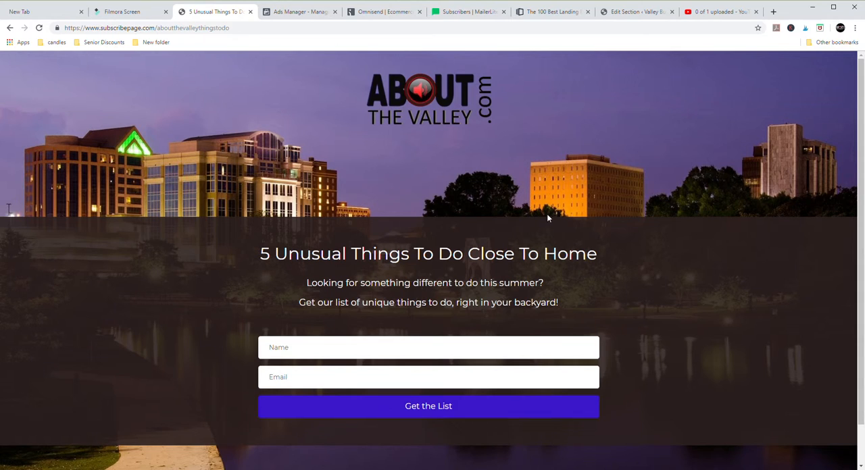
{"action": "mouse_move", "coordinate": [552, 215]}
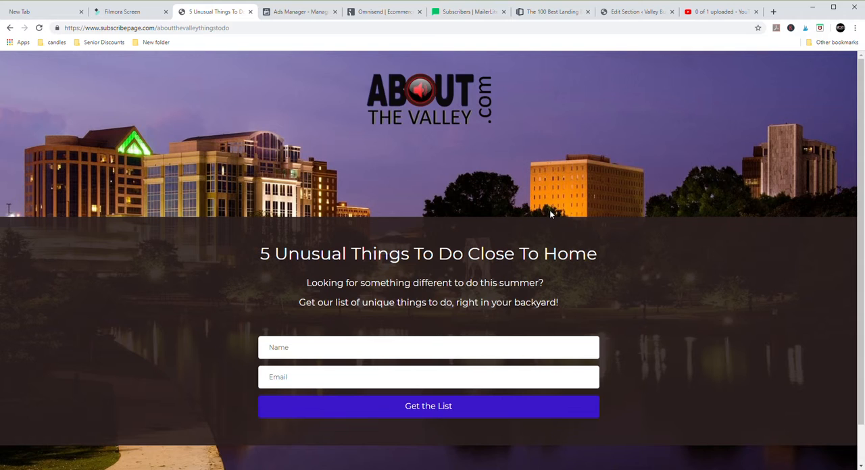
{"action": "mouse_move", "coordinate": [378, 217]}
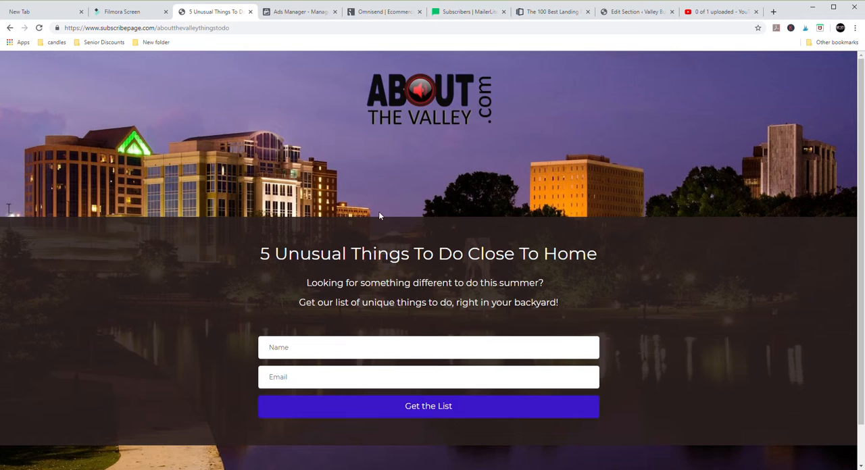
{"action": "mouse_move", "coordinate": [172, 42]}
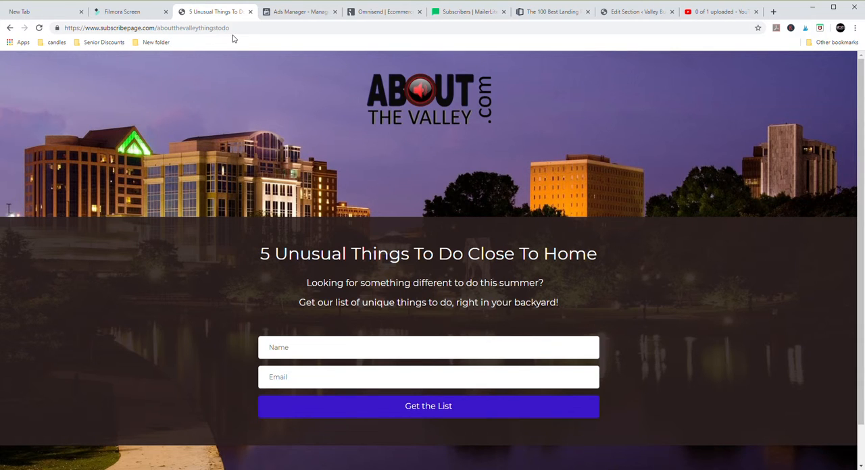
{"action": "mouse_move", "coordinate": [376, 417]}
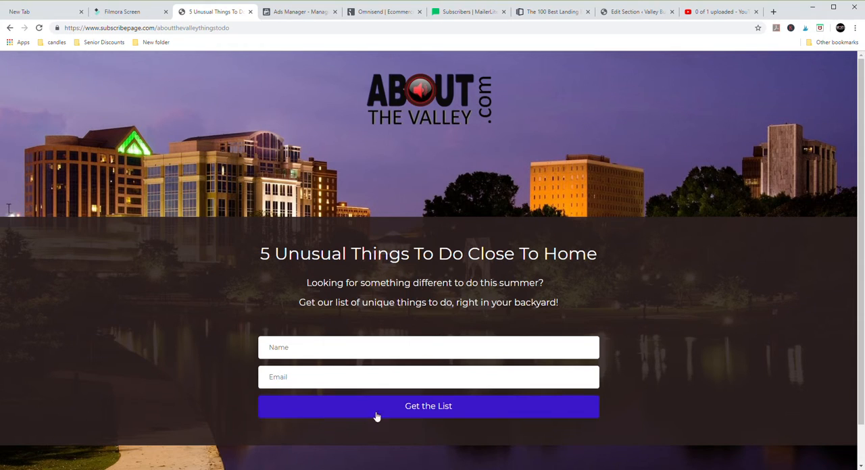
{"action": "mouse_move", "coordinate": [438, 441]}
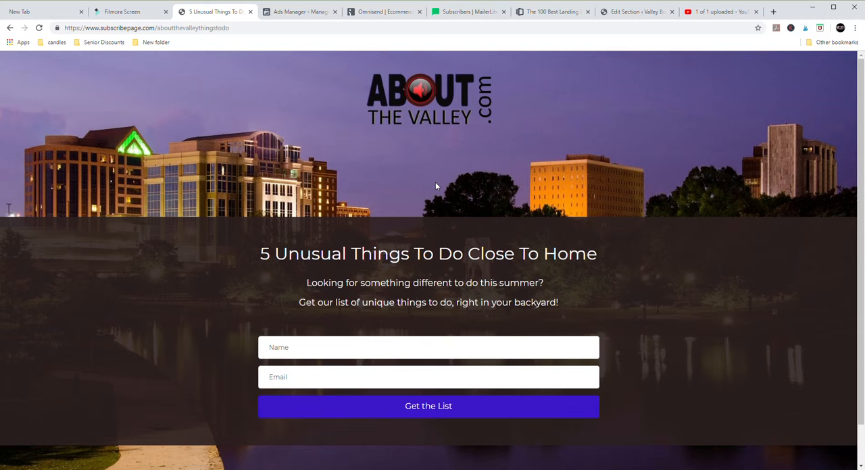
{"action": "mouse_move", "coordinate": [196, 73]}
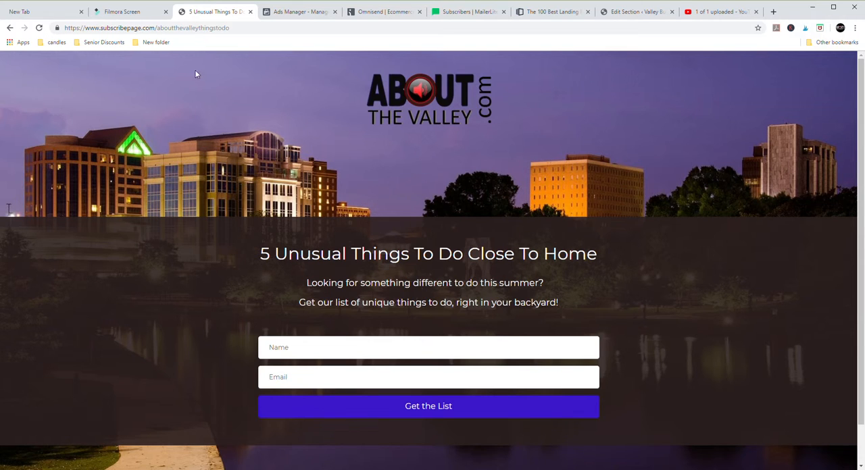
{"action": "mouse_move", "coordinate": [389, 175]}
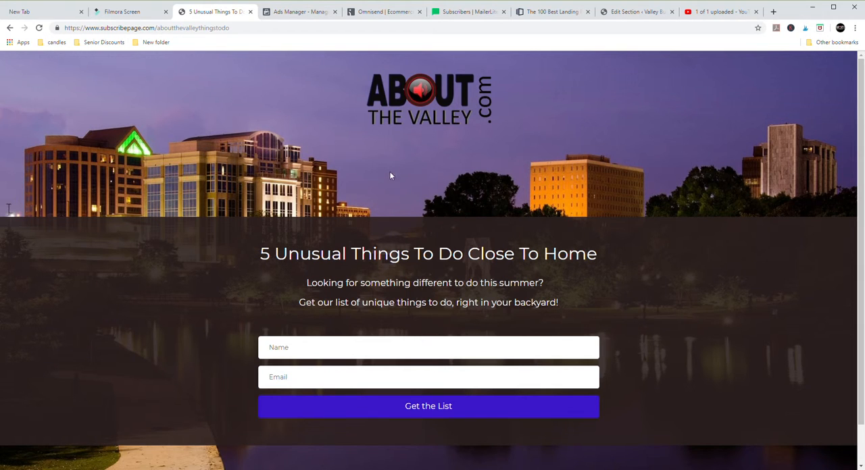
{"action": "mouse_move", "coordinate": [486, 122]}
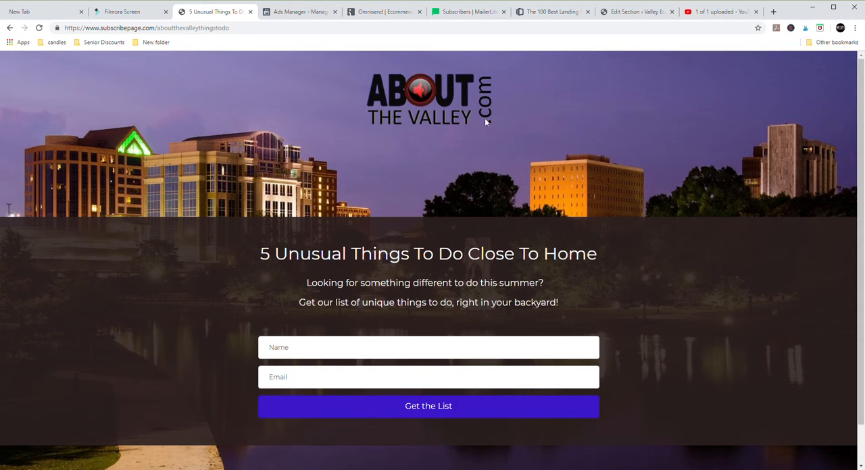
{"action": "mouse_move", "coordinate": [490, 203]}
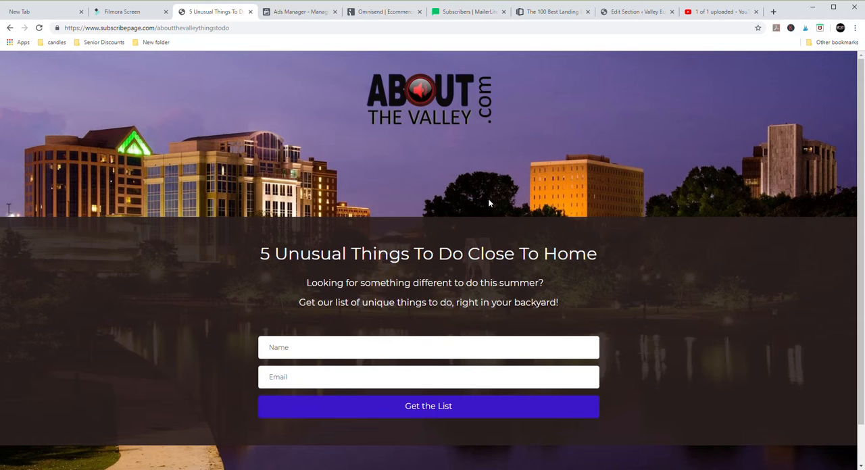
{"action": "mouse_move", "coordinate": [420, 190]}
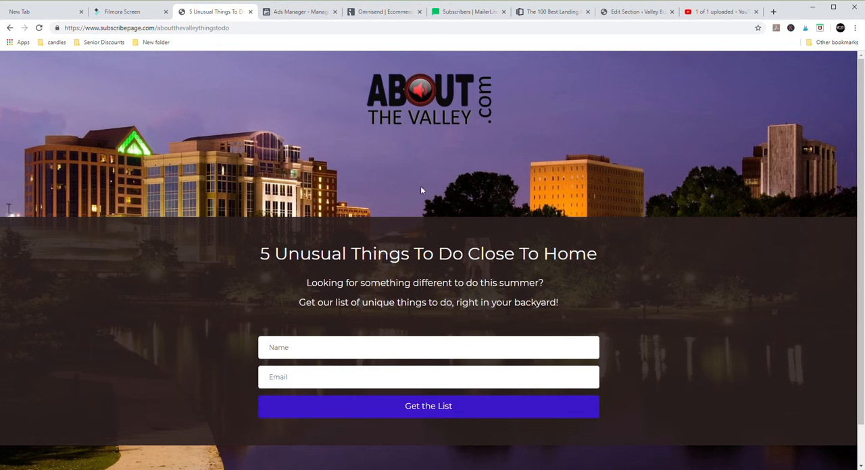
{"action": "mouse_move", "coordinate": [460, 162]}
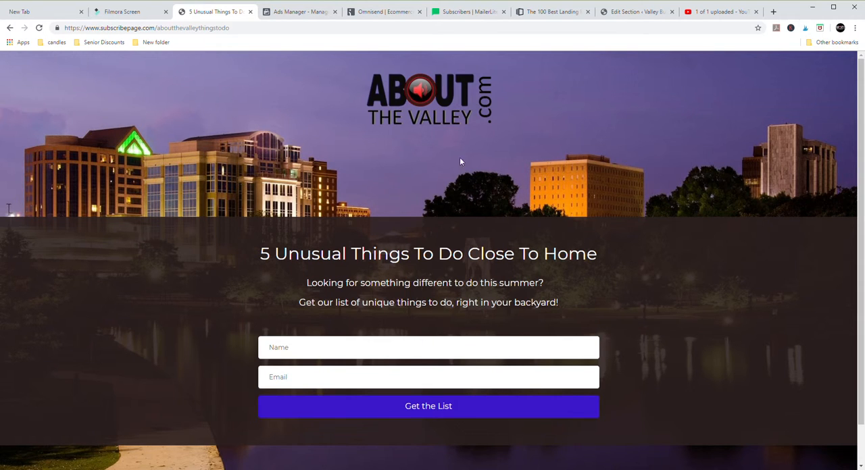
{"action": "mouse_move", "coordinate": [452, 129]}
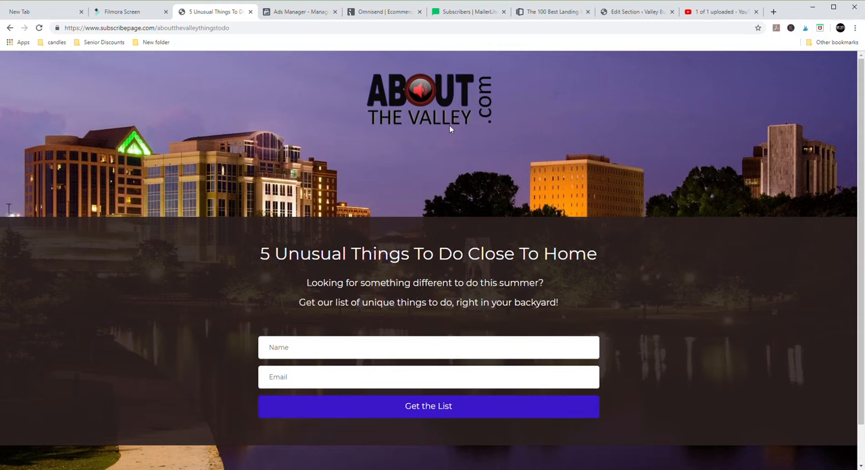
{"action": "mouse_move", "coordinate": [438, 103]}
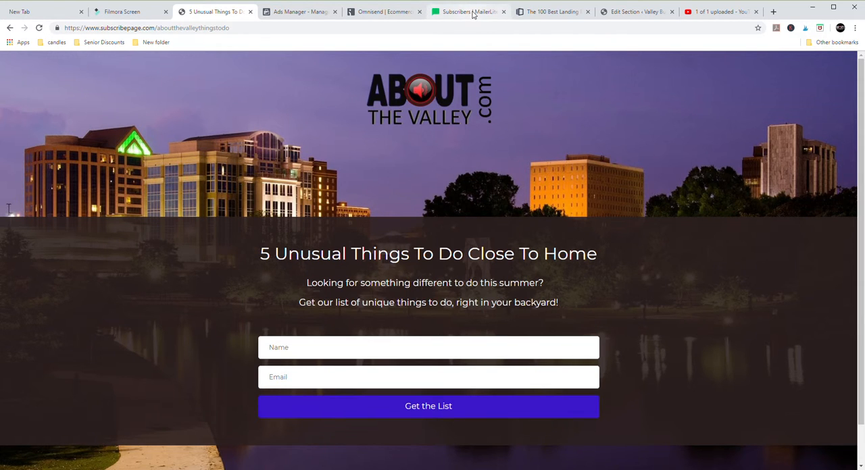
- Switch to the MailerLite tab listing all 35 active subscribers
{"action": "left_click", "coordinate": [466, 11]}
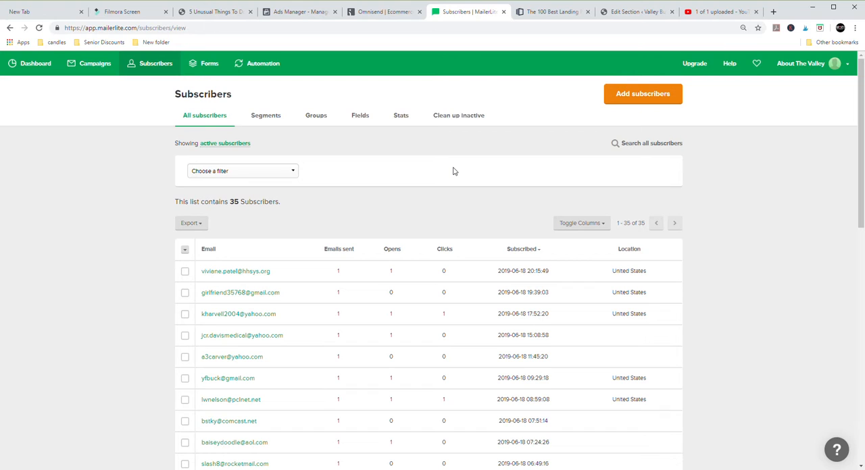
{"action": "mouse_move", "coordinate": [84, 161]}
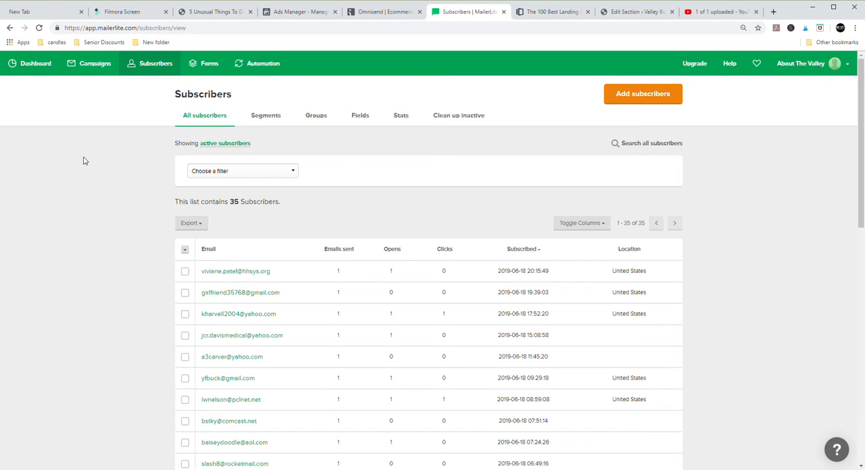
{"action": "mouse_move", "coordinate": [89, 157]}
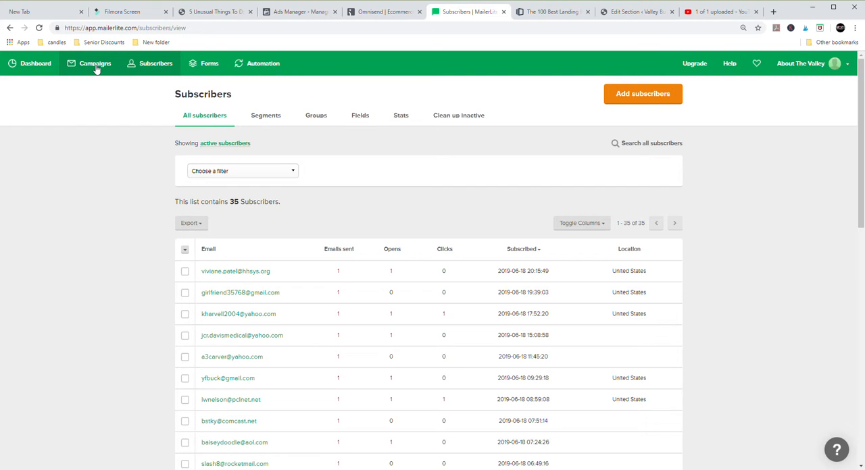
{"action": "mouse_move", "coordinate": [35, 66]}
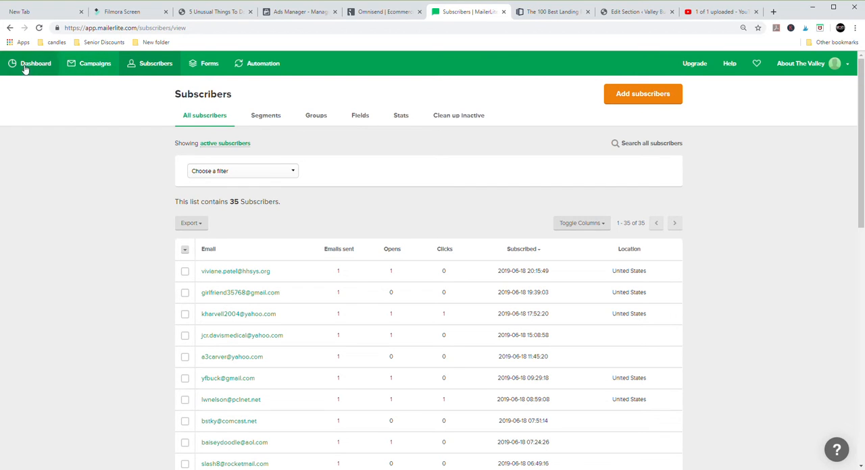
{"action": "mouse_move", "coordinate": [155, 62]}
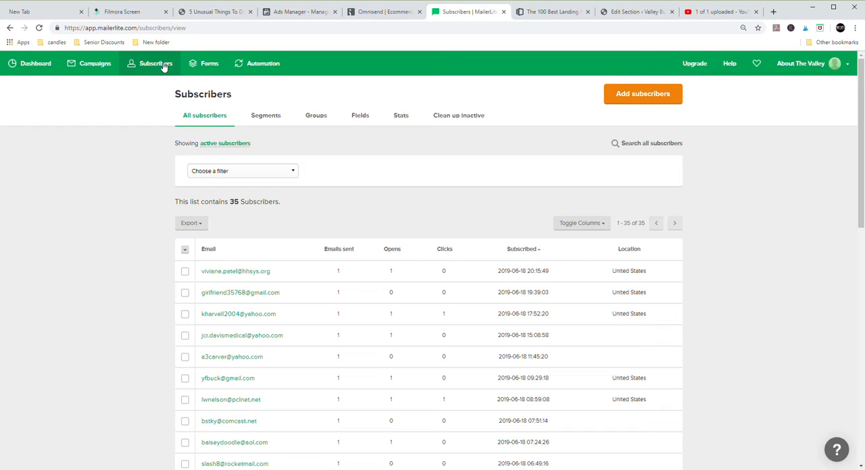
{"action": "mouse_move", "coordinate": [122, 304]}
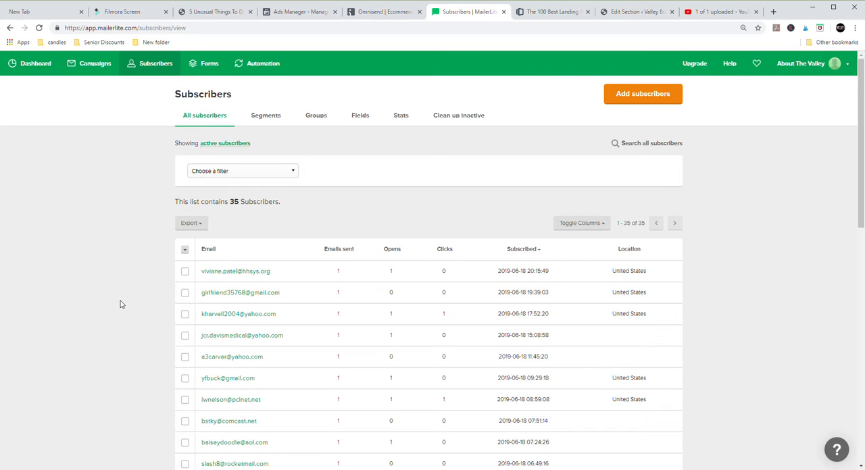
{"action": "mouse_move", "coordinate": [294, 157]}
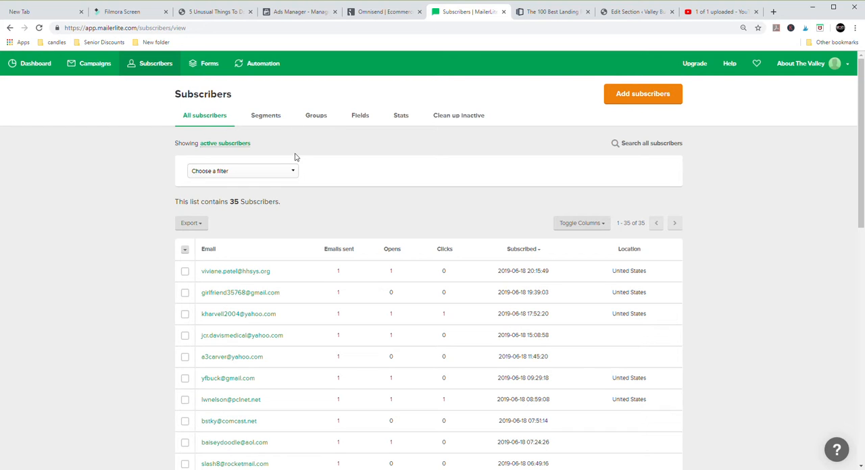
- Show the subscriber groups, with ATV Landing Page holding 35 subscribers
{"action": "left_click", "coordinate": [316, 115]}
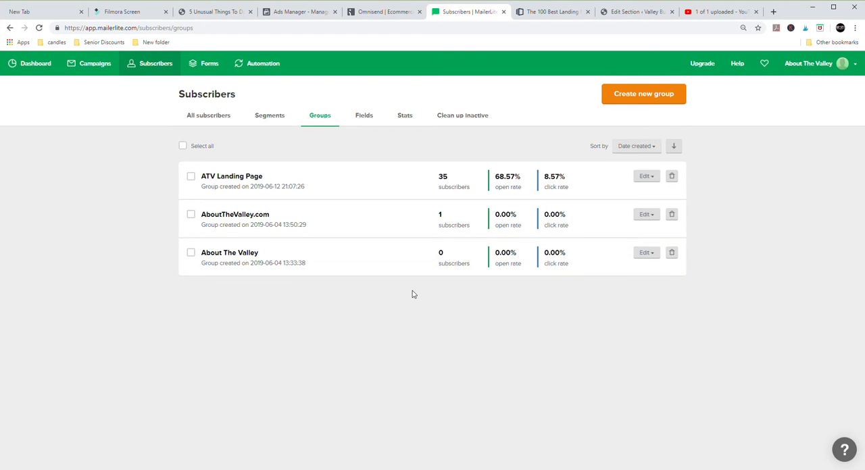
{"action": "mouse_move", "coordinate": [232, 181]}
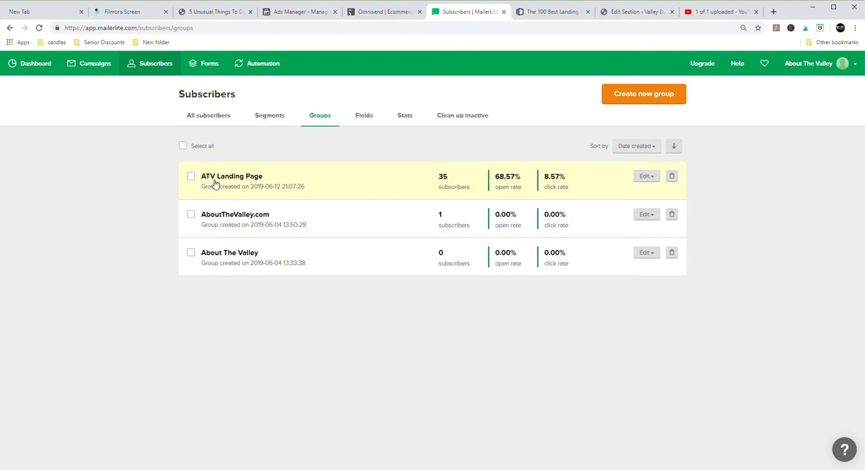
{"action": "mouse_move", "coordinate": [478, 196]}
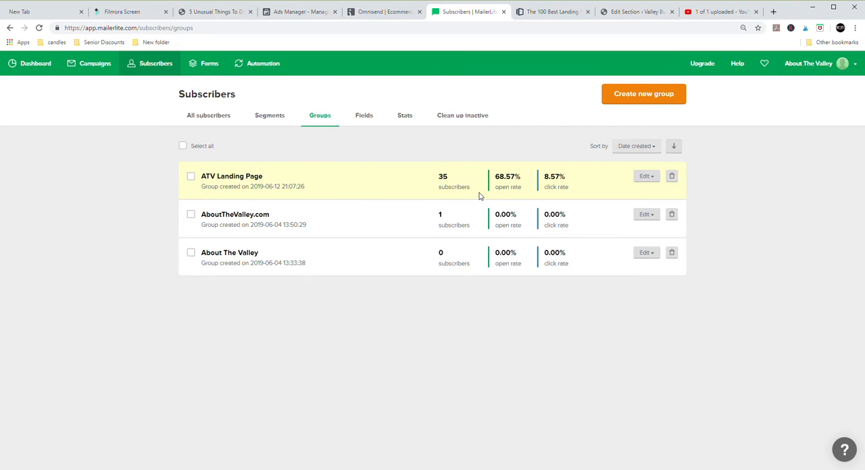
{"action": "mouse_move", "coordinate": [460, 185]}
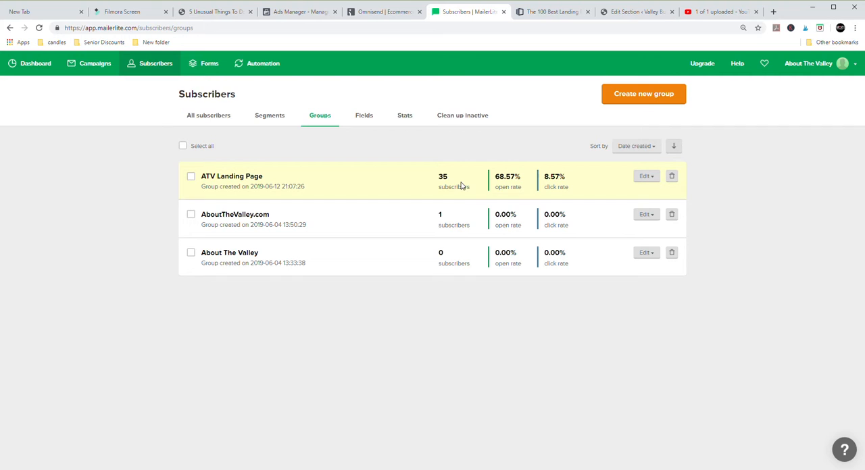
{"action": "mouse_move", "coordinate": [435, 178]}
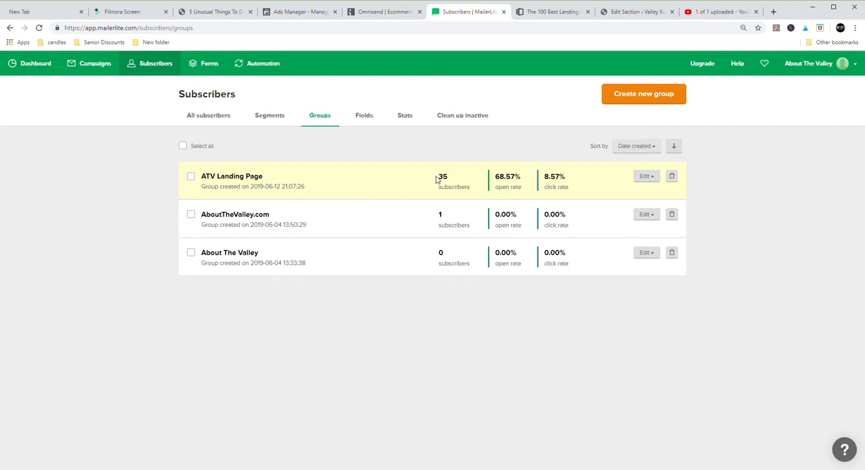
{"action": "mouse_move", "coordinate": [692, 48]}
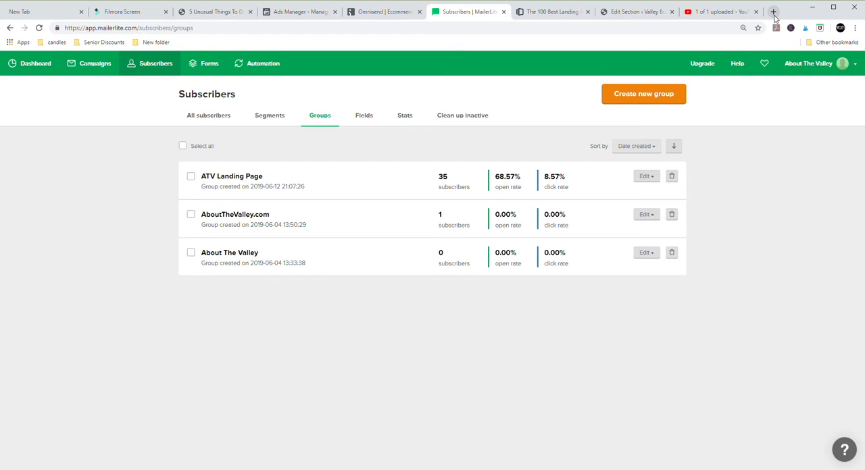
- In a new browser tab, go to facebook.com and open Ads Manager from the Explore sidebar
{"action": "left_click", "coordinate": [773, 11]}
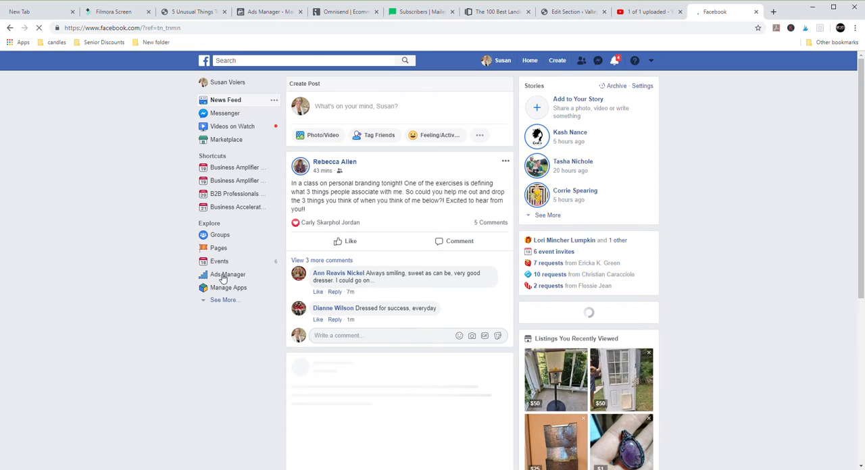
{"action": "left_click", "coordinate": [227, 274]}
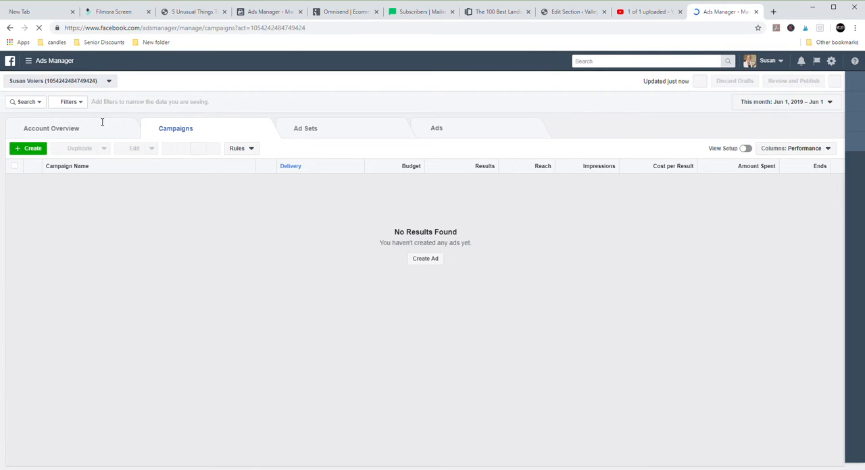
- Switch Ads Manager to a different ad account from the account list
{"action": "left_click", "coordinate": [109, 81]}
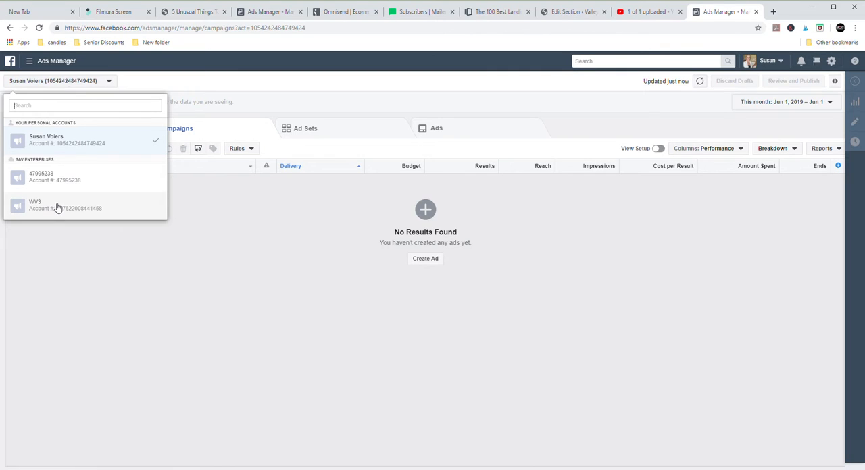
{"action": "left_click", "coordinate": [202, 270]}
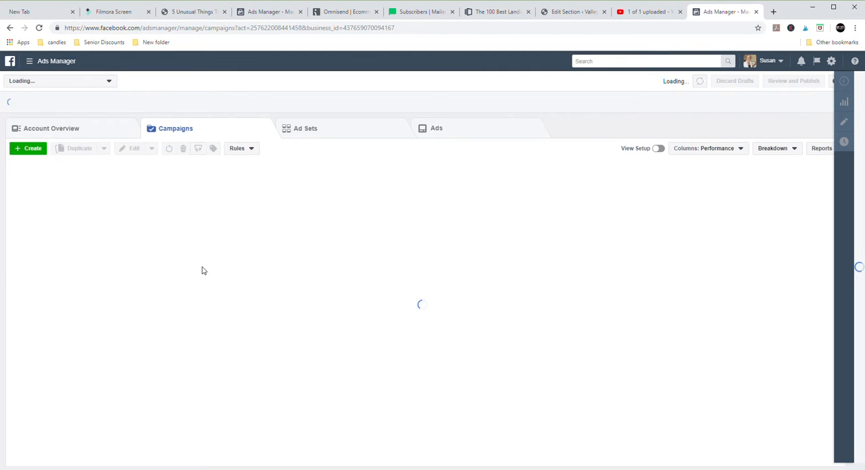
{"action": "mouse_move", "coordinate": [303, 289]}
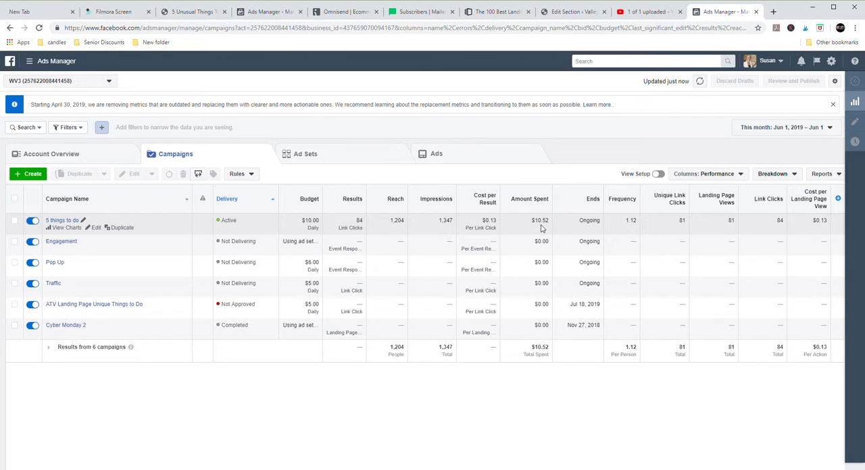
{"action": "mouse_move", "coordinate": [628, 235]}
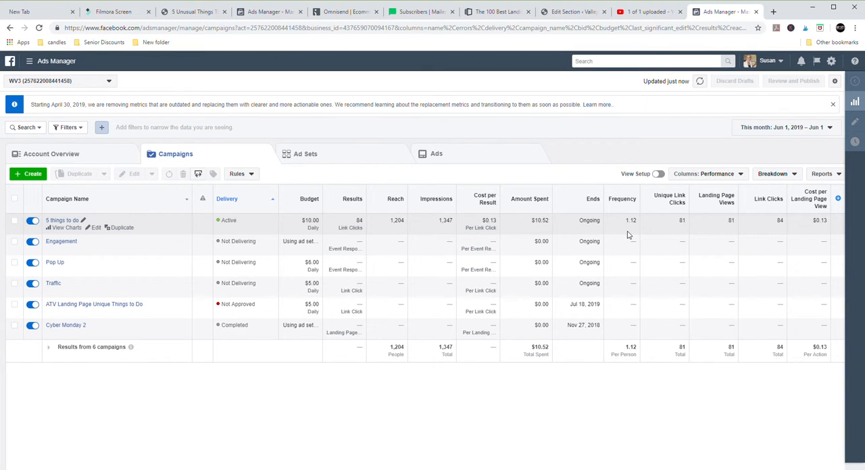
{"action": "mouse_move", "coordinate": [671, 230]}
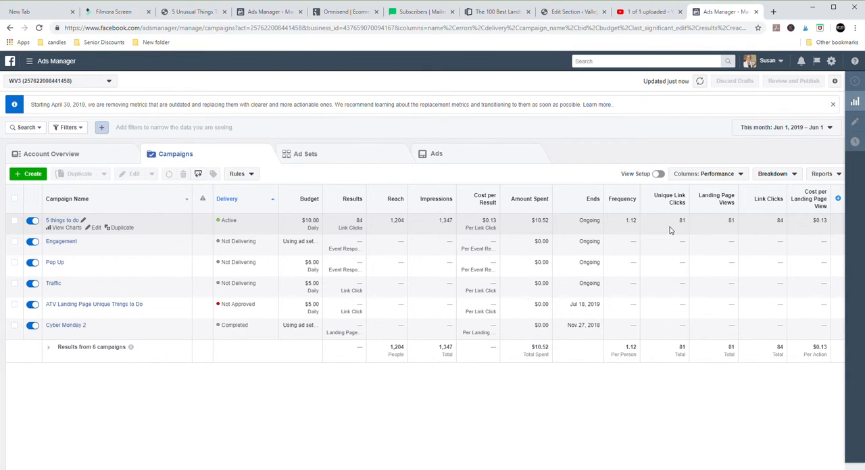
{"action": "mouse_move", "coordinate": [669, 198]}
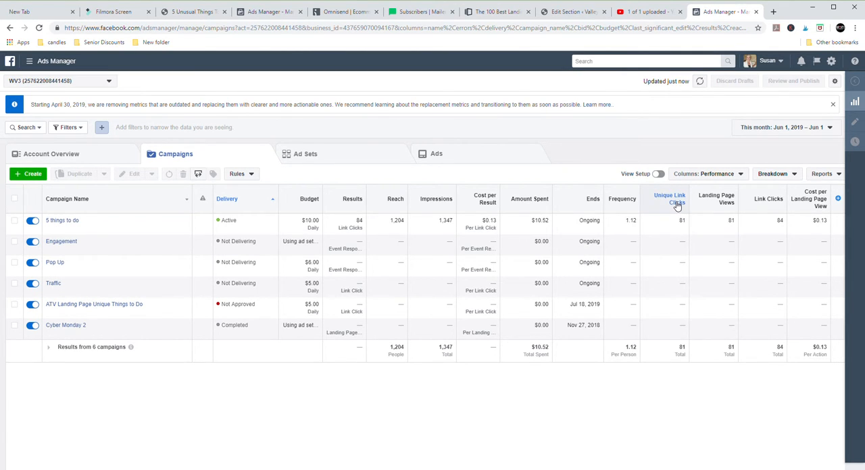
{"action": "mouse_move", "coordinate": [676, 199]}
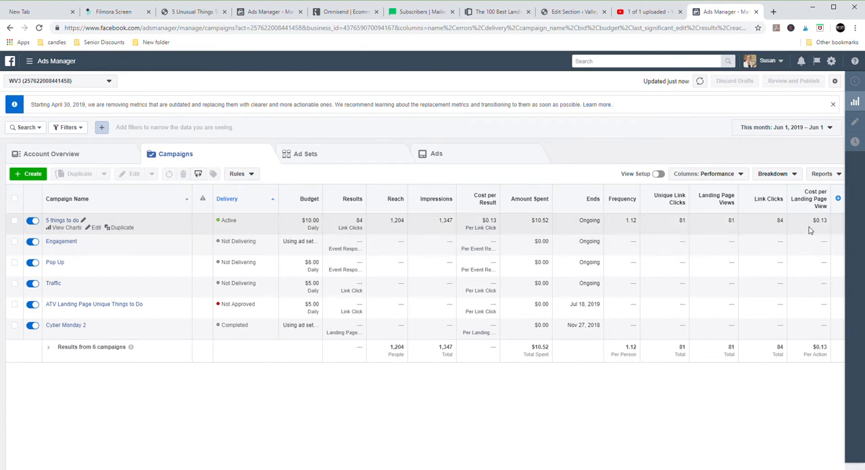
{"action": "mouse_move", "coordinate": [815, 197]}
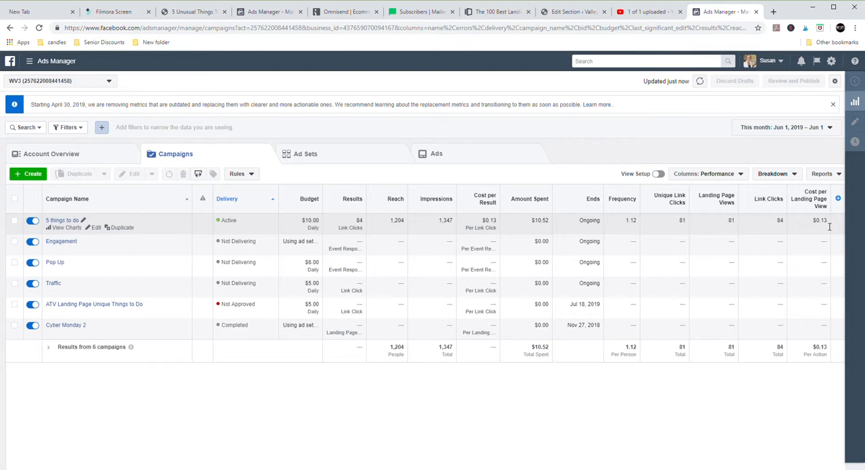
{"action": "mouse_move", "coordinate": [350, 206]}
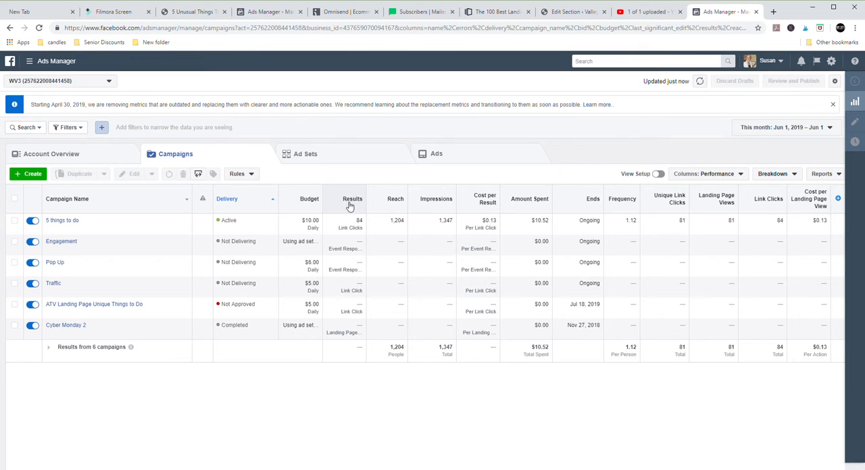
{"action": "mouse_move", "coordinate": [606, 242]}
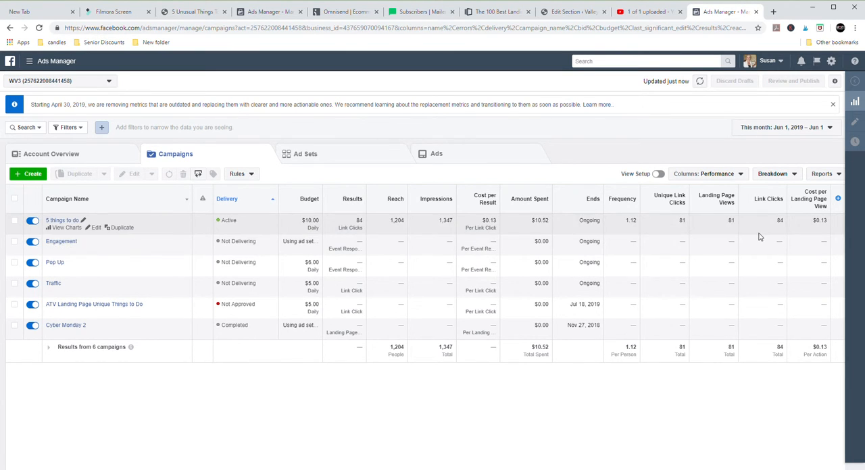
{"action": "mouse_move", "coordinate": [412, 19]}
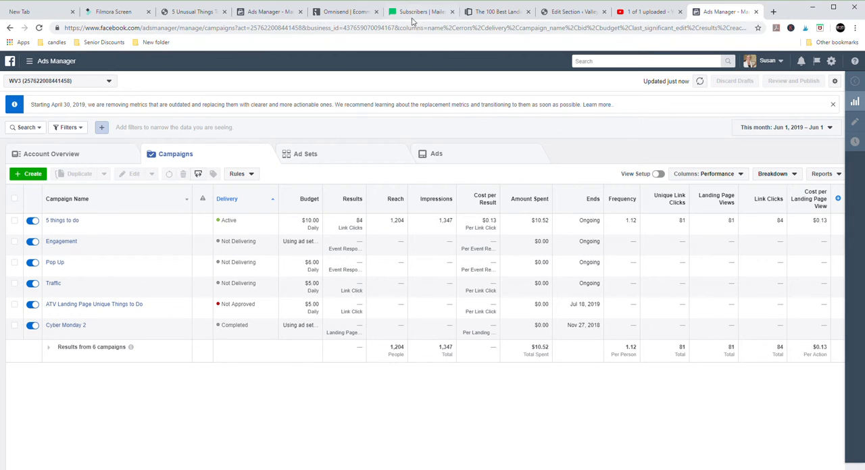
- Switch to MailerLite and open the ATV Landing Page group's subscribers
{"action": "left_click", "coordinate": [419, 11]}
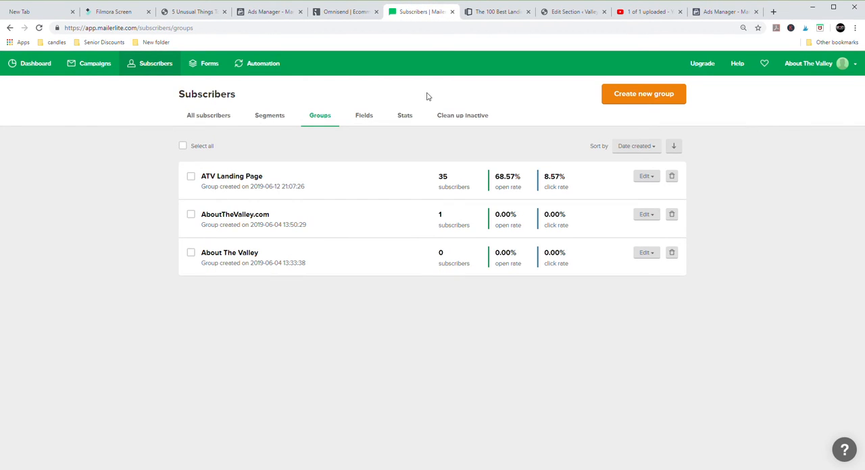
{"action": "mouse_move", "coordinate": [246, 181]}
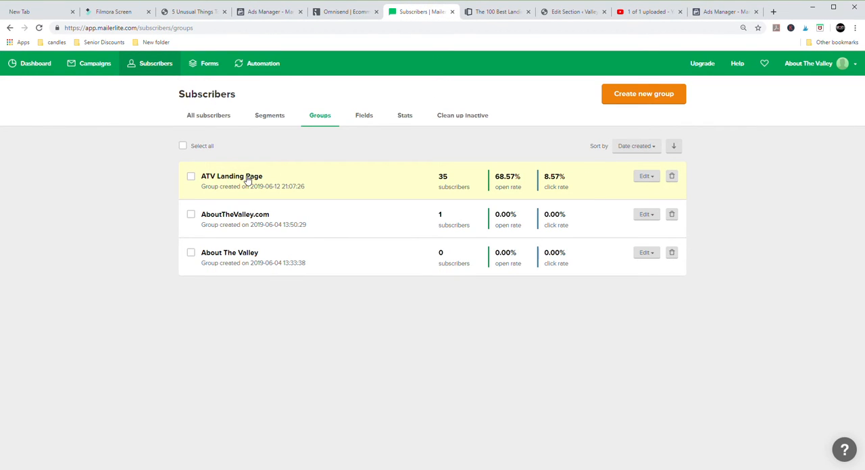
{"action": "left_click", "coordinate": [232, 176]}
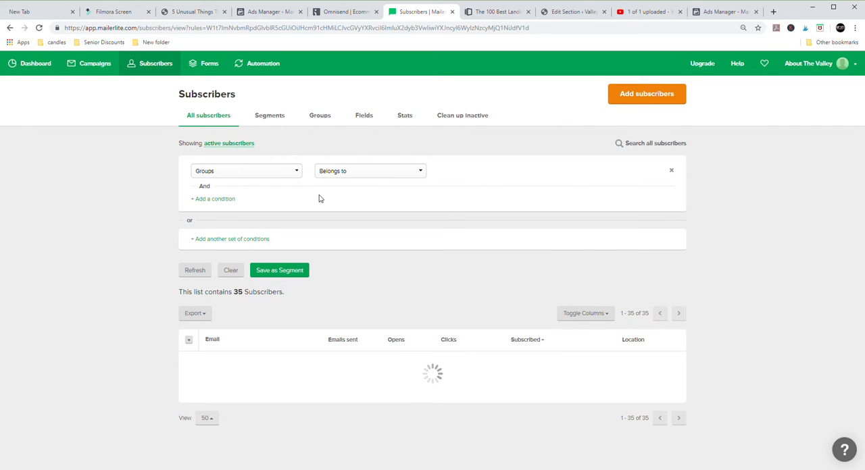
- Scroll through the ATV Landing Page group's 35 subscriber emails and signup dates
{"action": "left_click", "coordinate": [370, 170]}
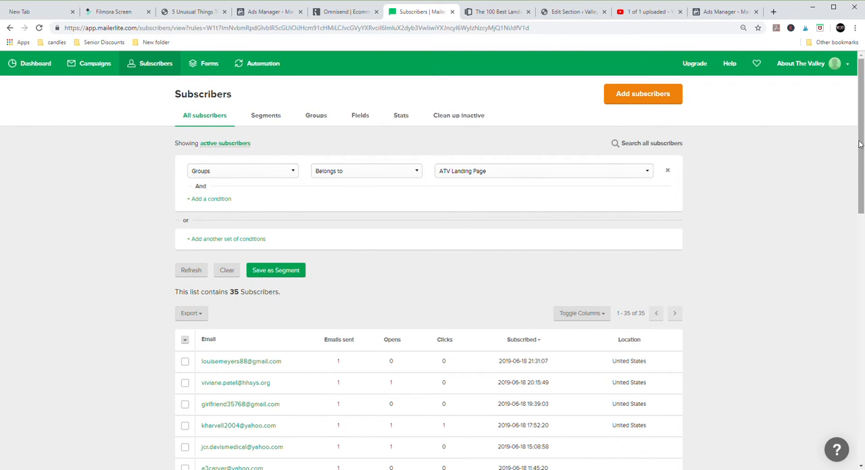
{"action": "scroll", "scroll_direction": "down", "scroll_amount": 3}
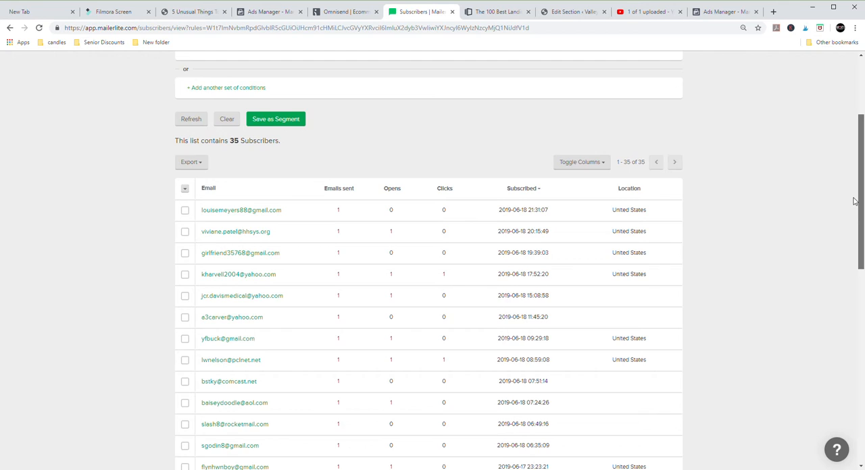
{"action": "scroll", "scroll_direction": "down", "scroll_amount": 3}
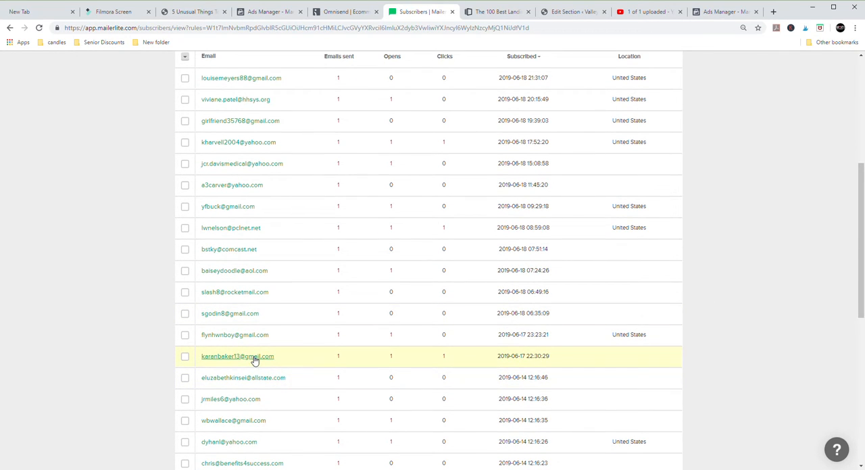
{"action": "mouse_move", "coordinate": [228, 373]}
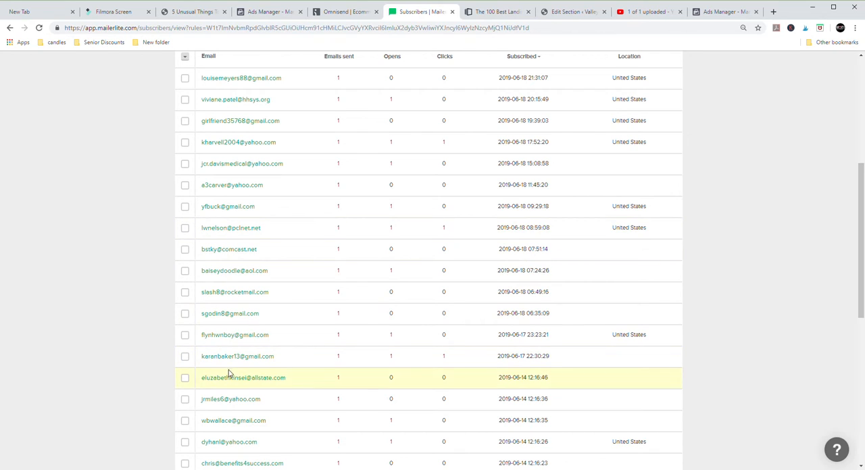
{"action": "mouse_move", "coordinate": [232, 421]}
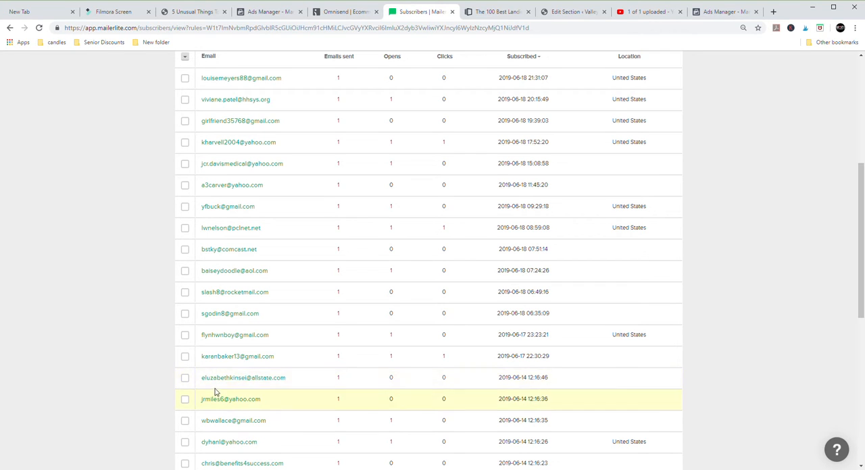
{"action": "mouse_move", "coordinate": [227, 392]}
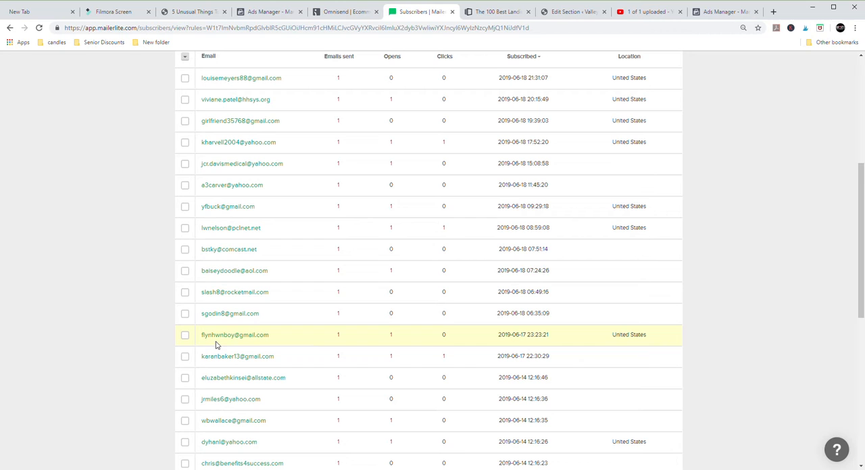
{"action": "mouse_move", "coordinate": [217, 100]}
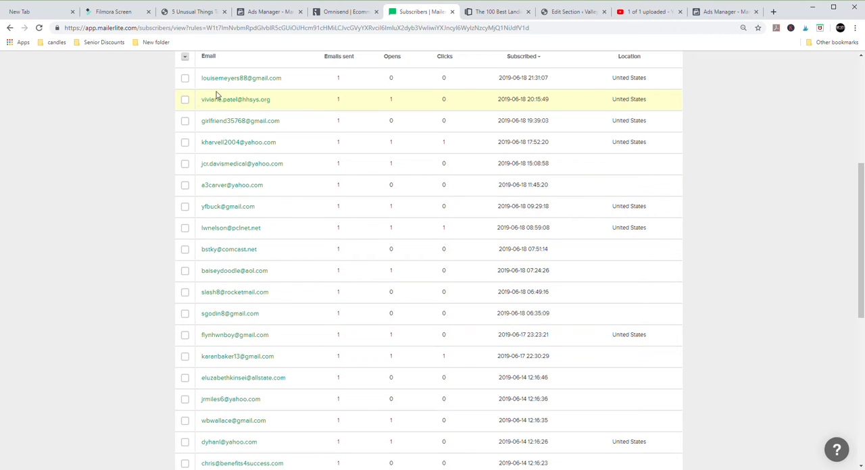
{"action": "mouse_move", "coordinate": [752, 246]}
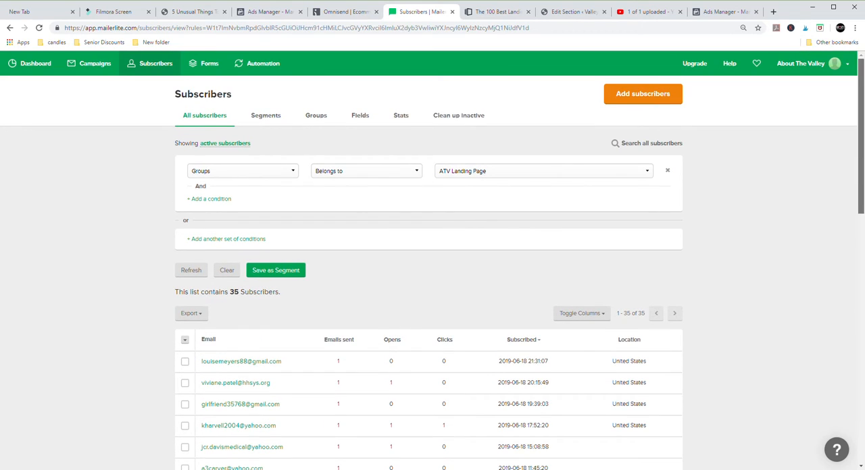
{"action": "mouse_move", "coordinate": [830, 313]}
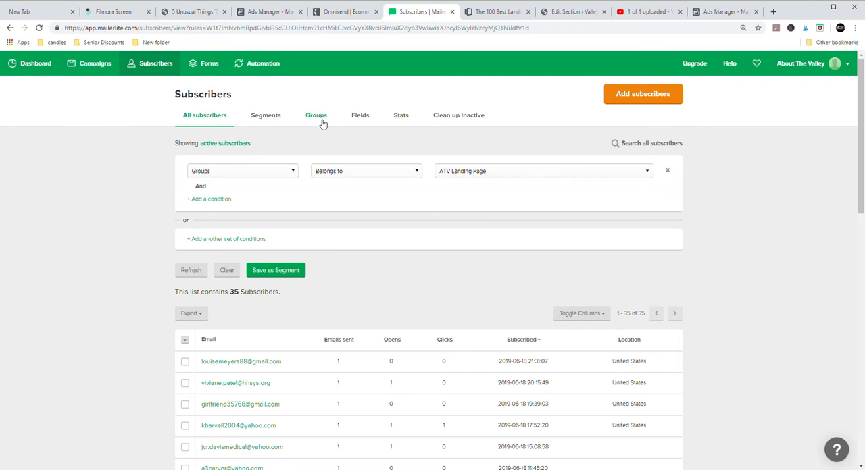
{"action": "mouse_move", "coordinate": [322, 121]}
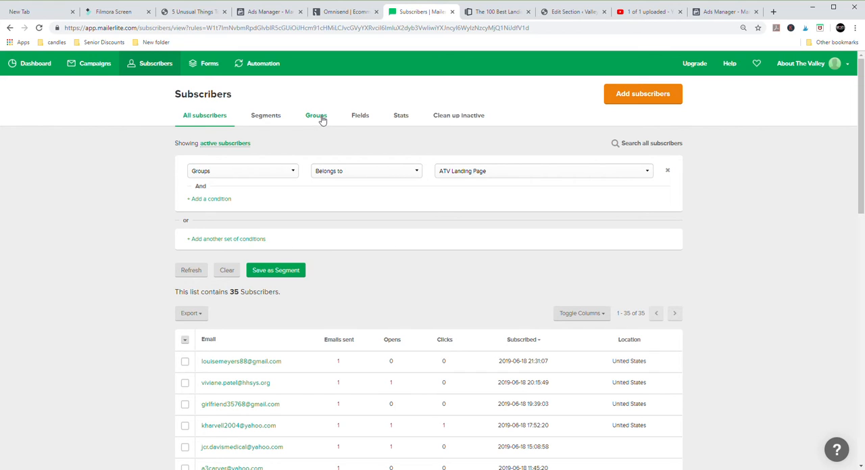
{"action": "mouse_move", "coordinate": [301, 103]}
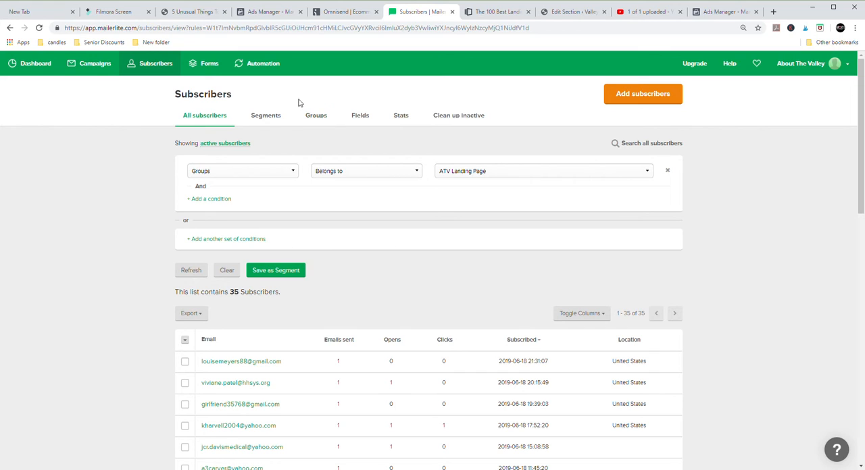
{"action": "mouse_move", "coordinate": [316, 115]}
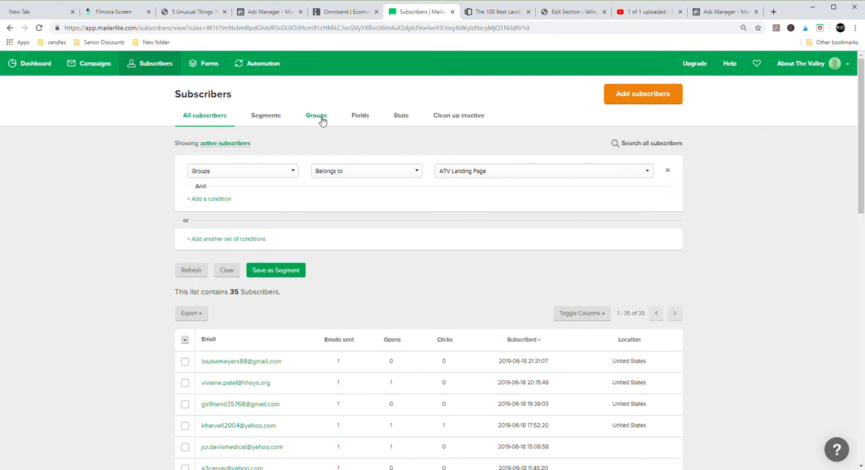
- Return to the groups overview showing ATV Landing Page at 35 subscribers, 68.57% open rate
{"action": "left_click", "coordinate": [316, 115]}
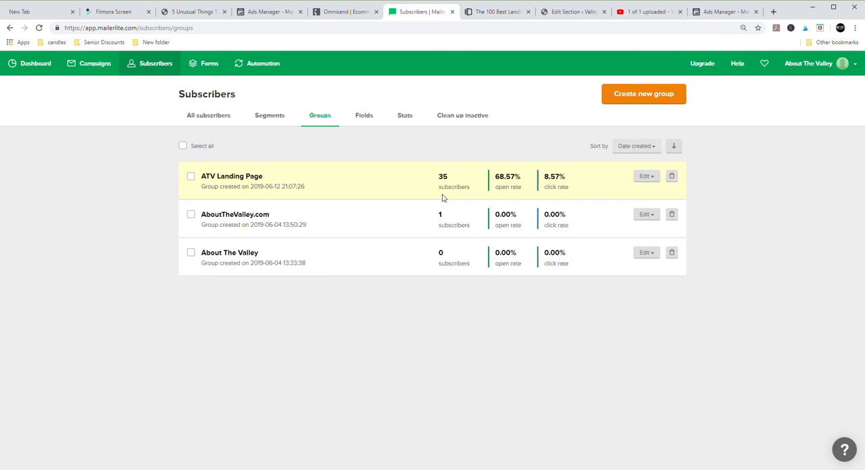
{"action": "mouse_move", "coordinate": [365, 192]}
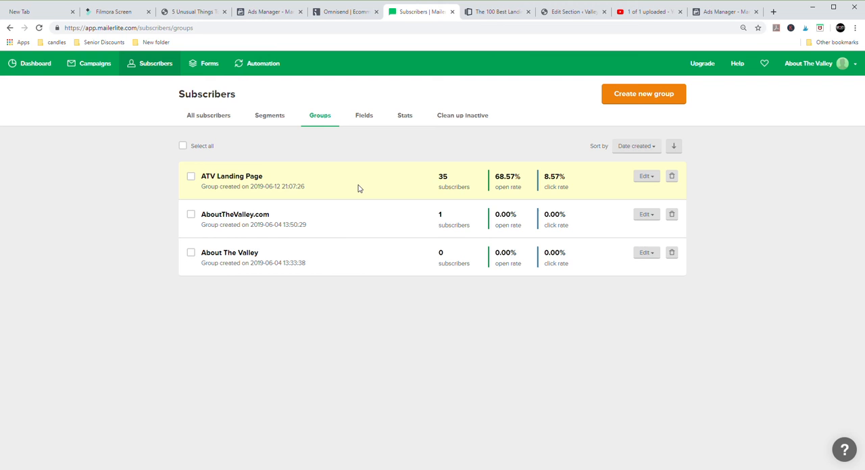
{"action": "mouse_move", "coordinate": [389, 170]}
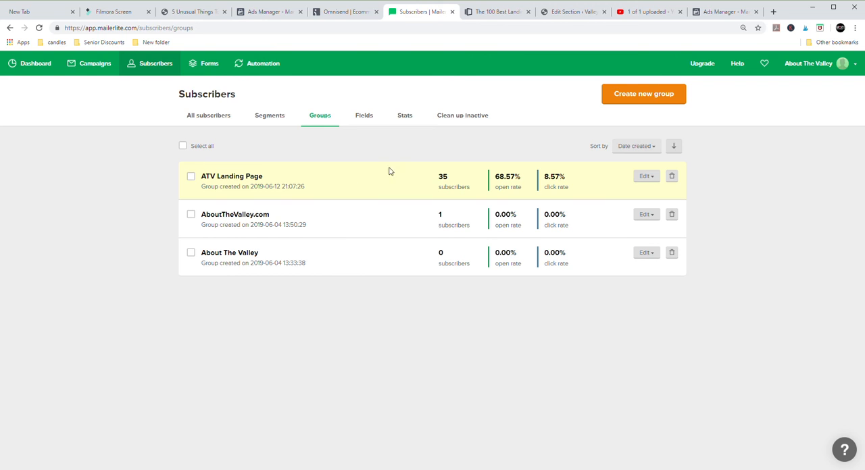